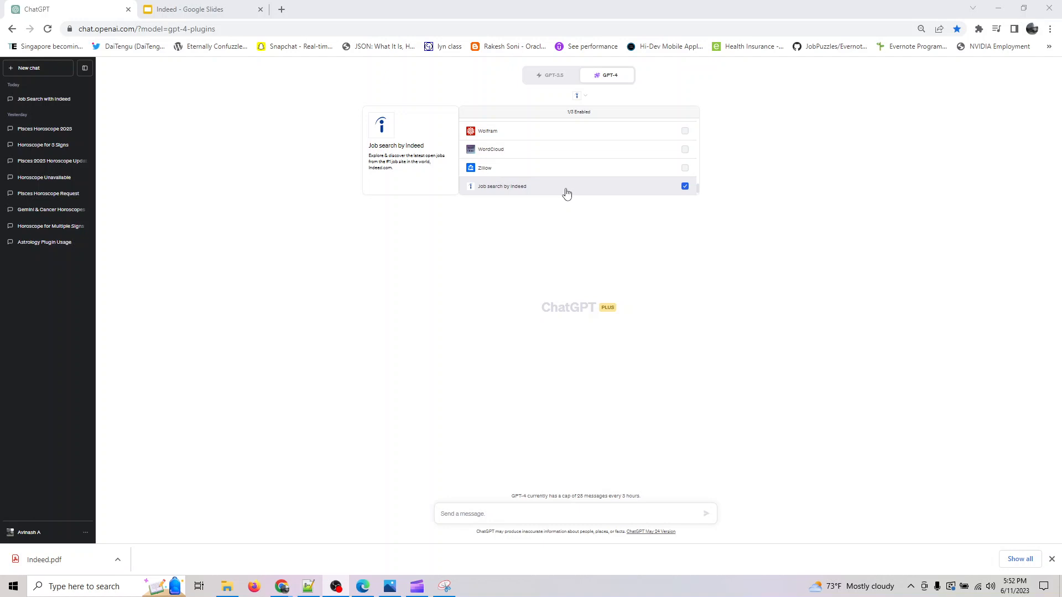
mouse_move(425, 184)
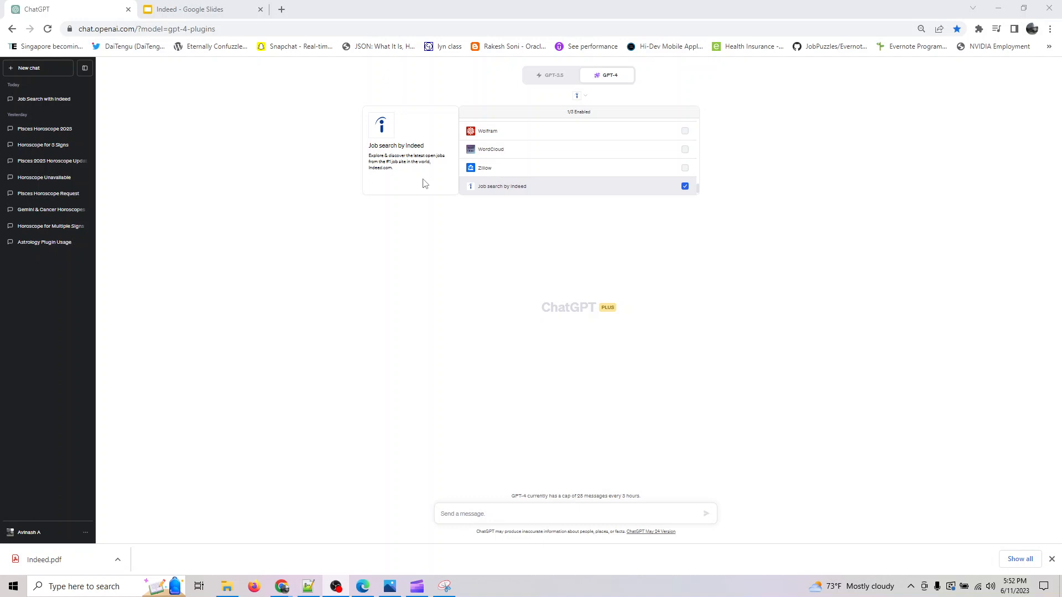
mouse_move(407, 171)
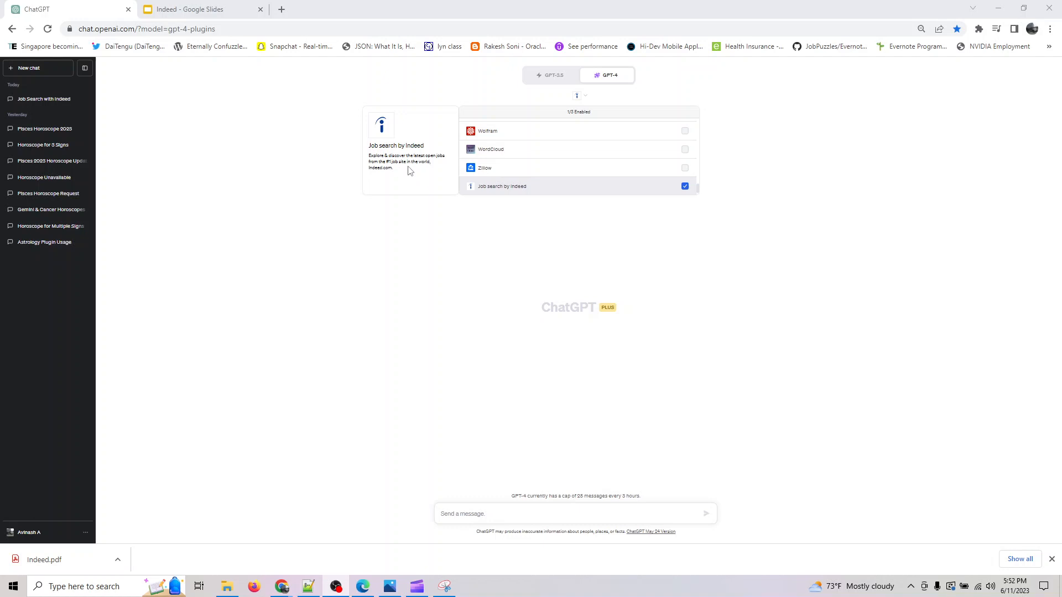
mouse_move(413, 170)
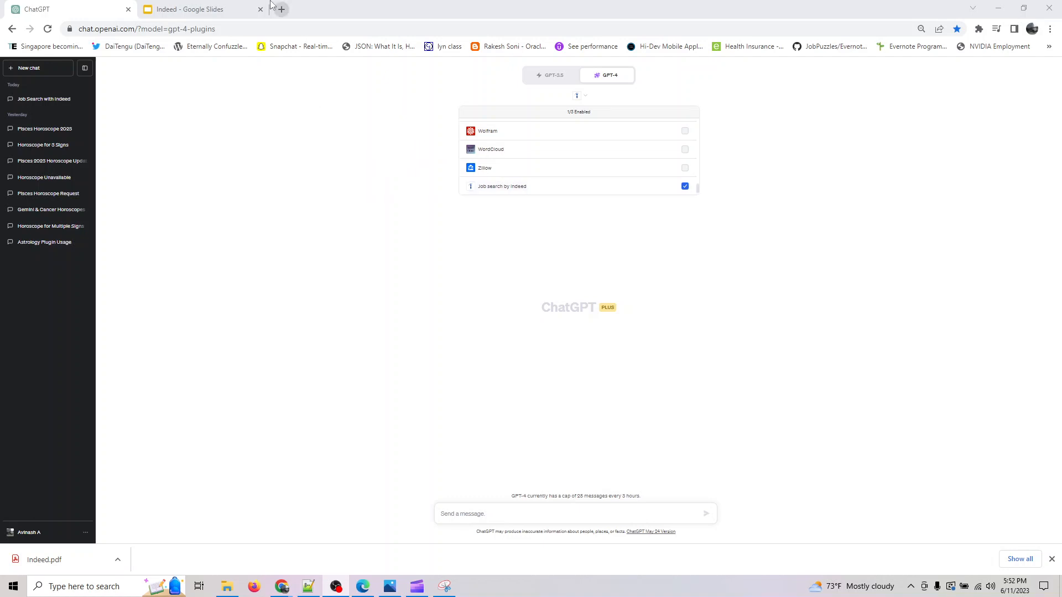
Present the Indeed slide deck as a full-screen slideshow, showing the plugin capabilities slide.
left_click(197, 9)
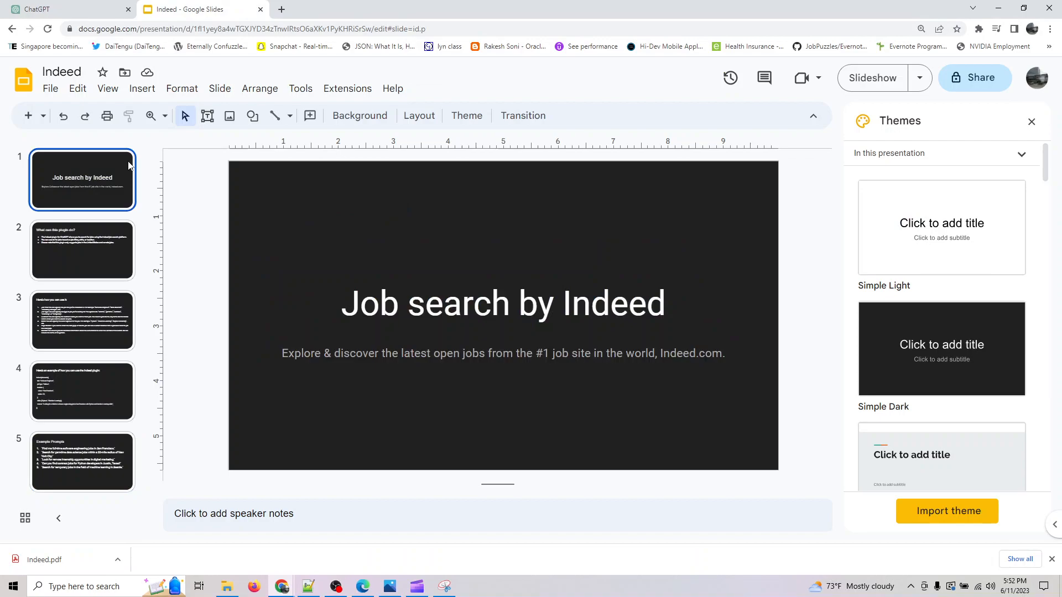
left_click(872, 78)
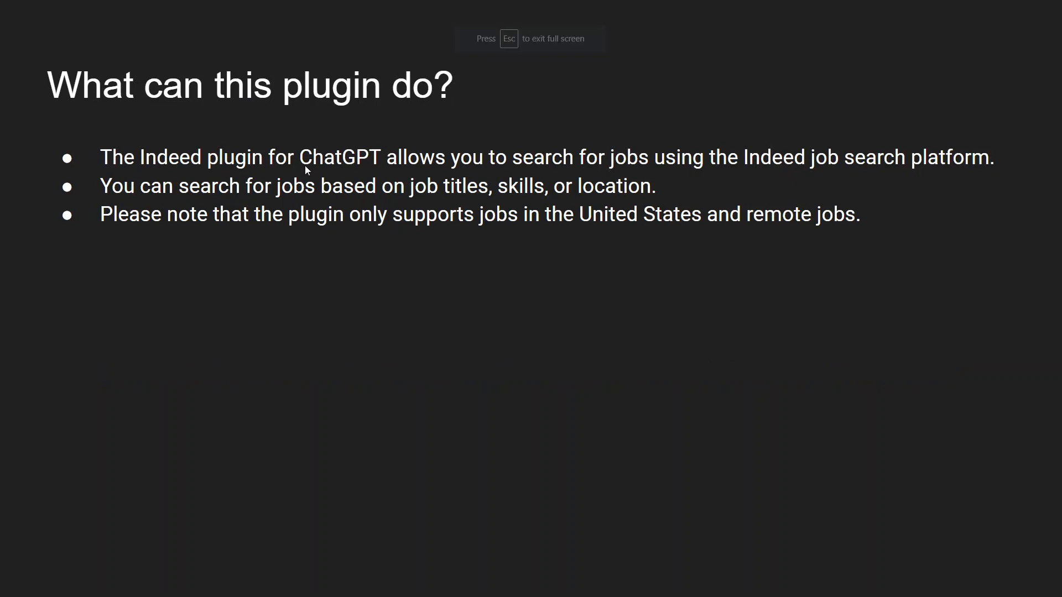
mouse_move(407, 163)
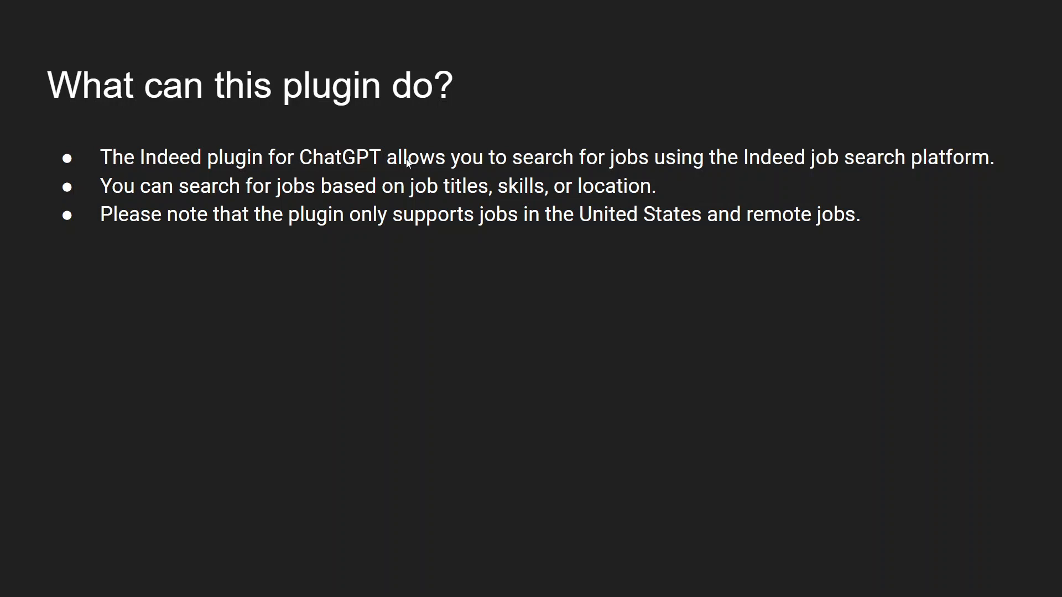
mouse_move(410, 162)
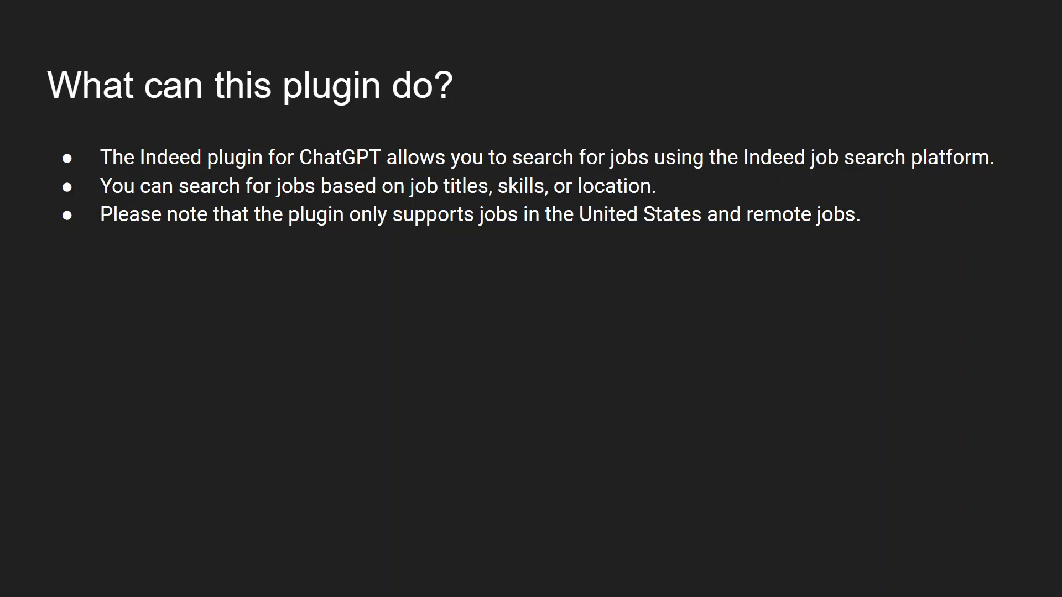
mouse_move(522, 244)
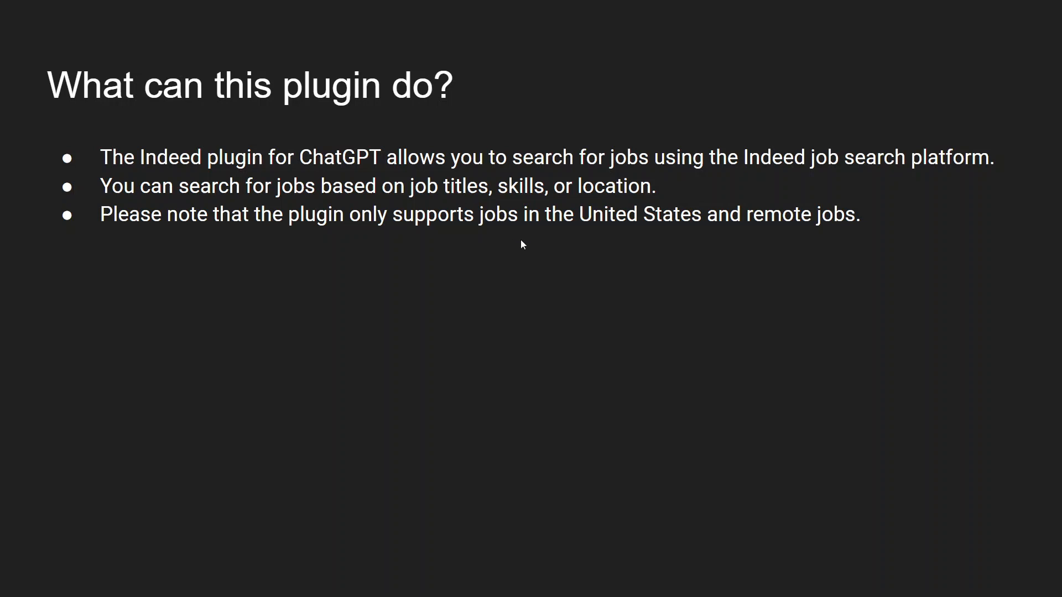
mouse_move(353, 91)
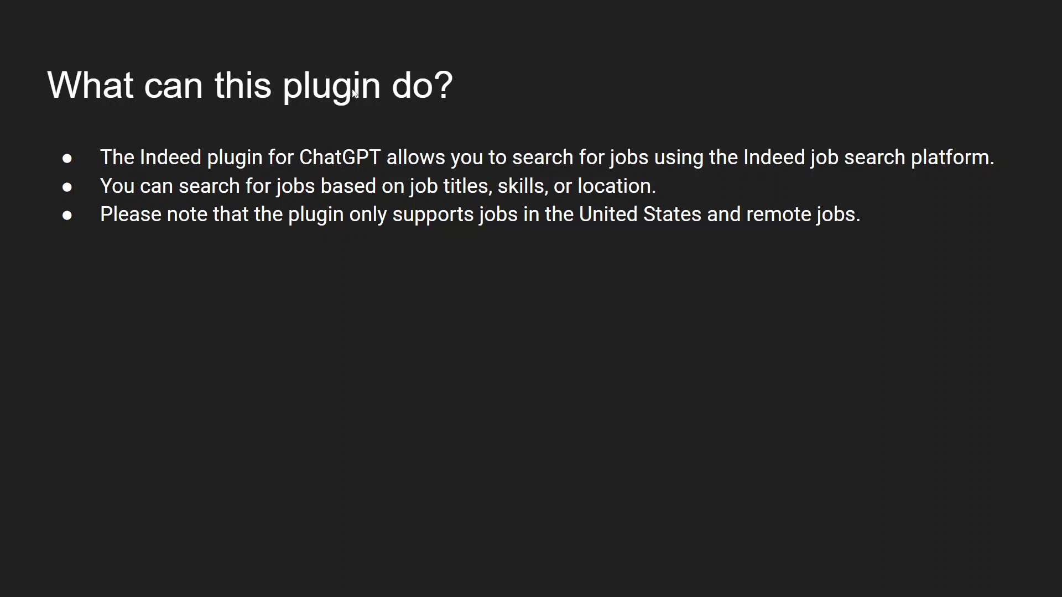
mouse_move(441, 217)
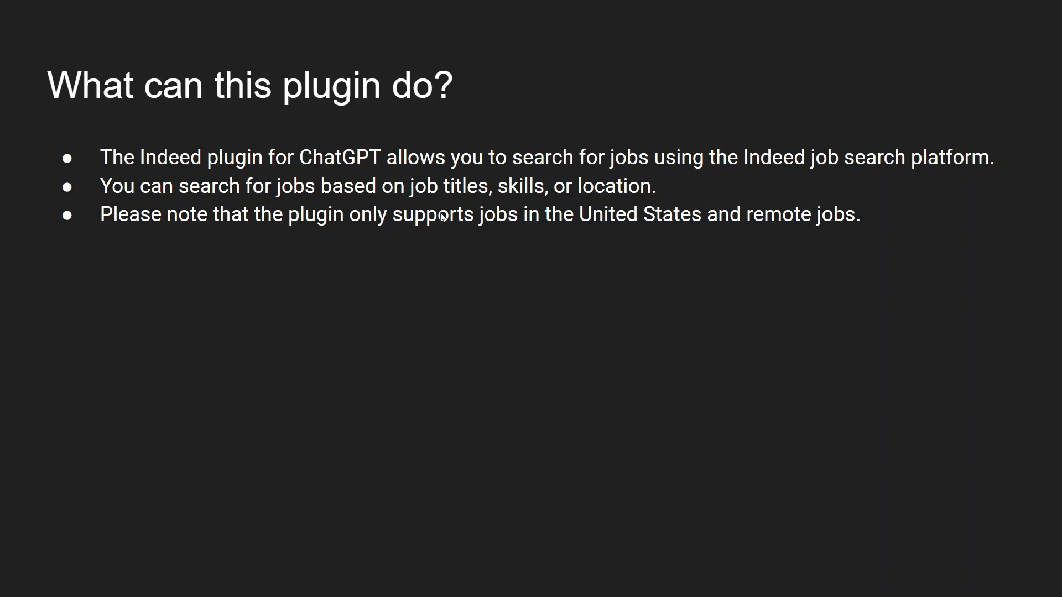
mouse_move(440, 221)
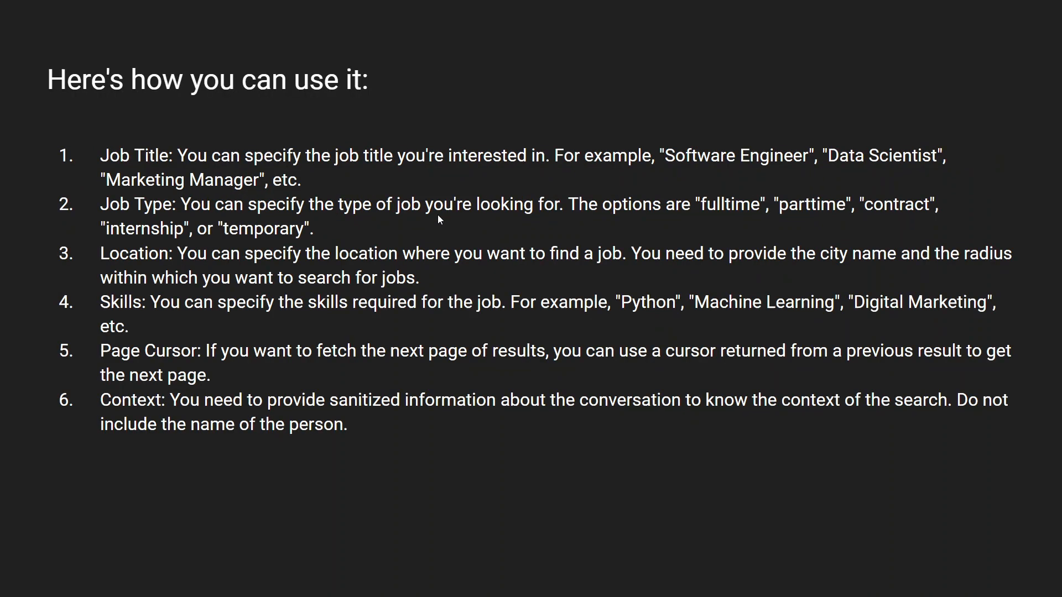
mouse_move(197, 101)
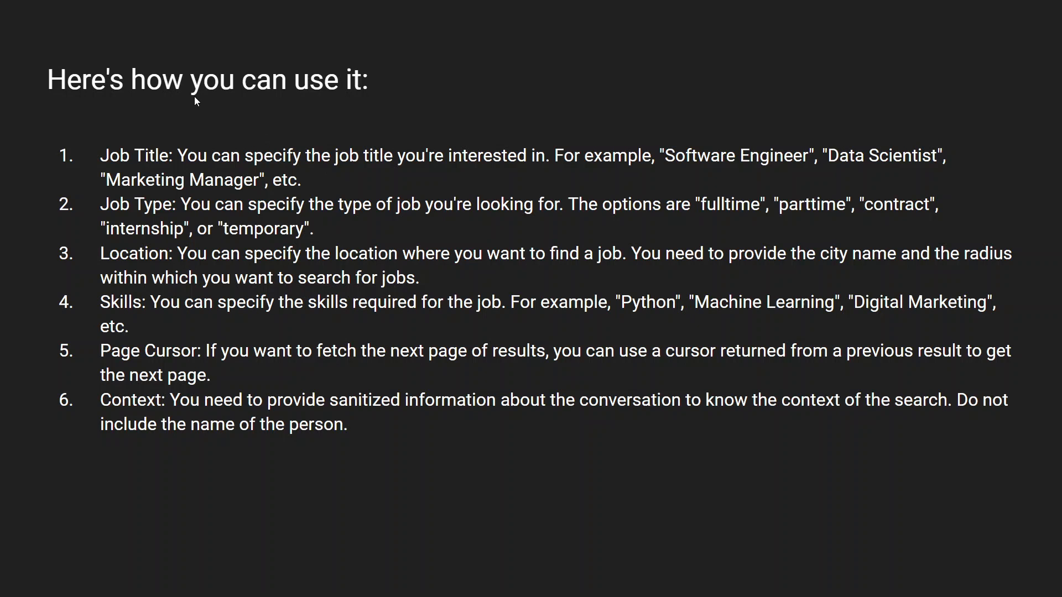
mouse_move(225, 160)
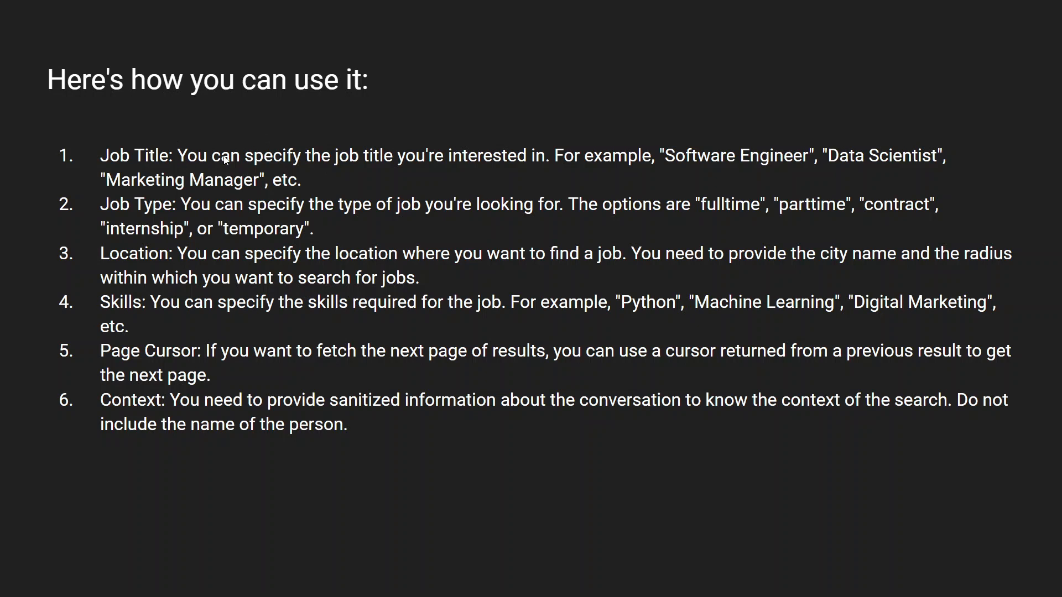
mouse_move(598, 167)
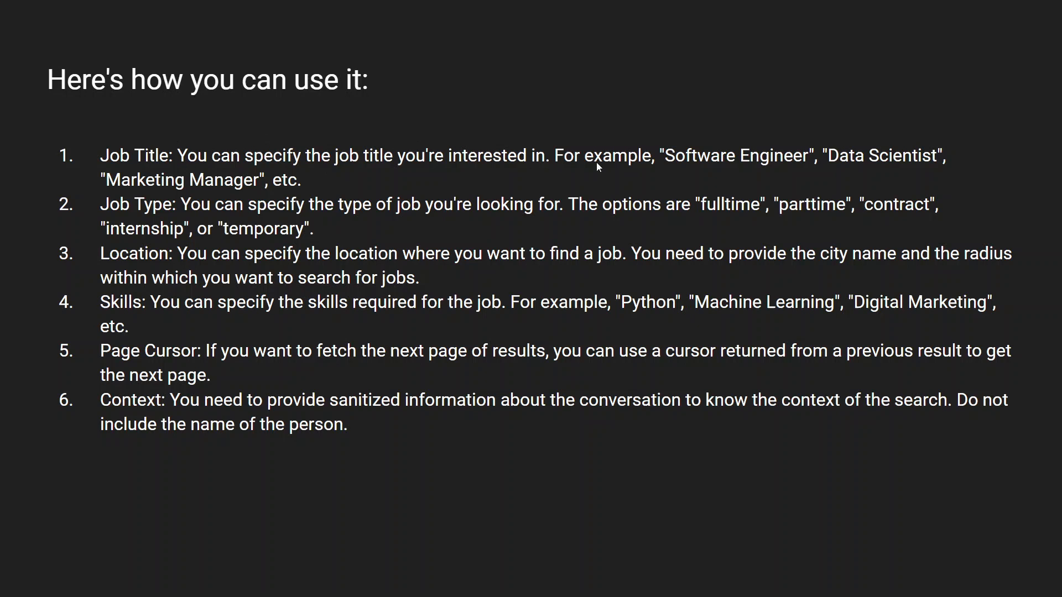
mouse_move(738, 155)
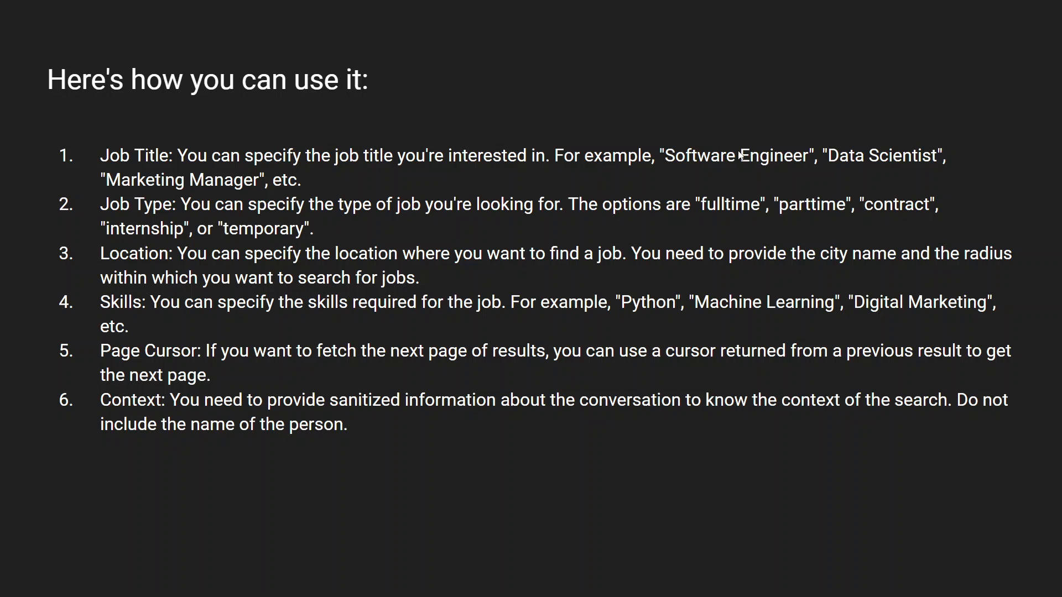
mouse_move(896, 159)
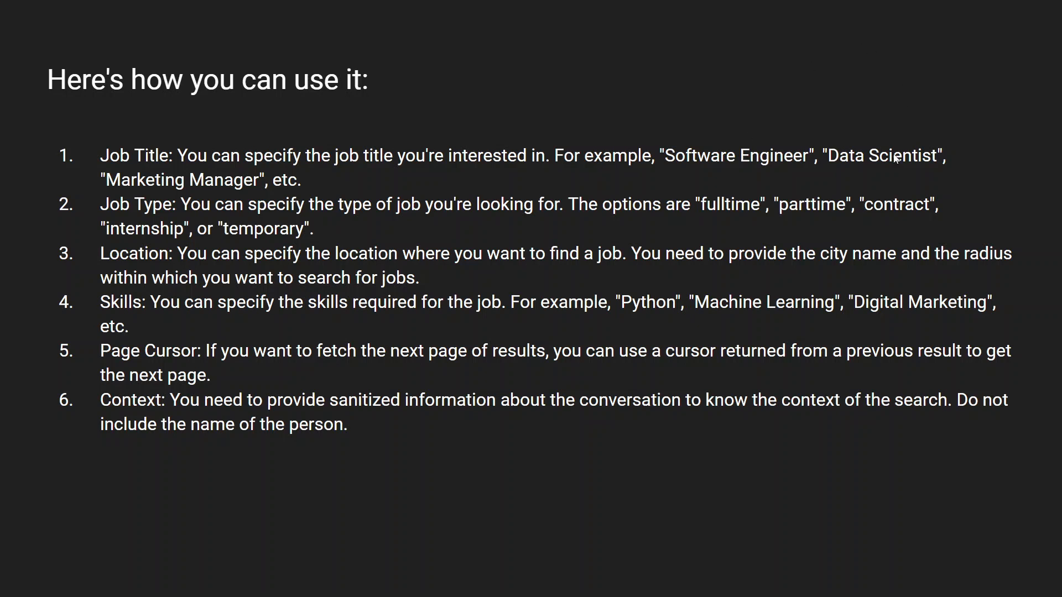
mouse_move(237, 173)
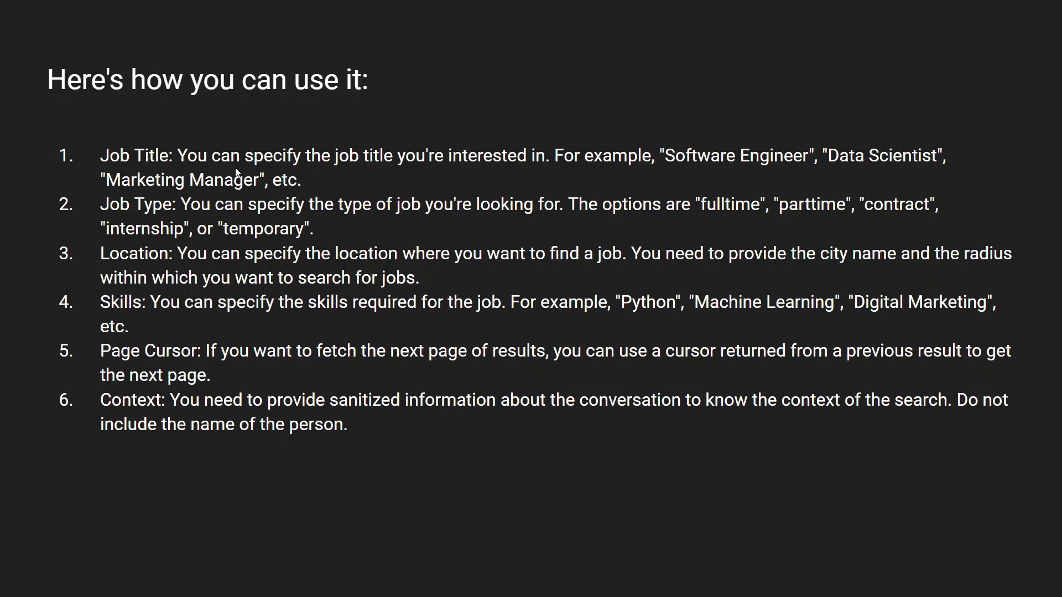
mouse_move(439, 215)
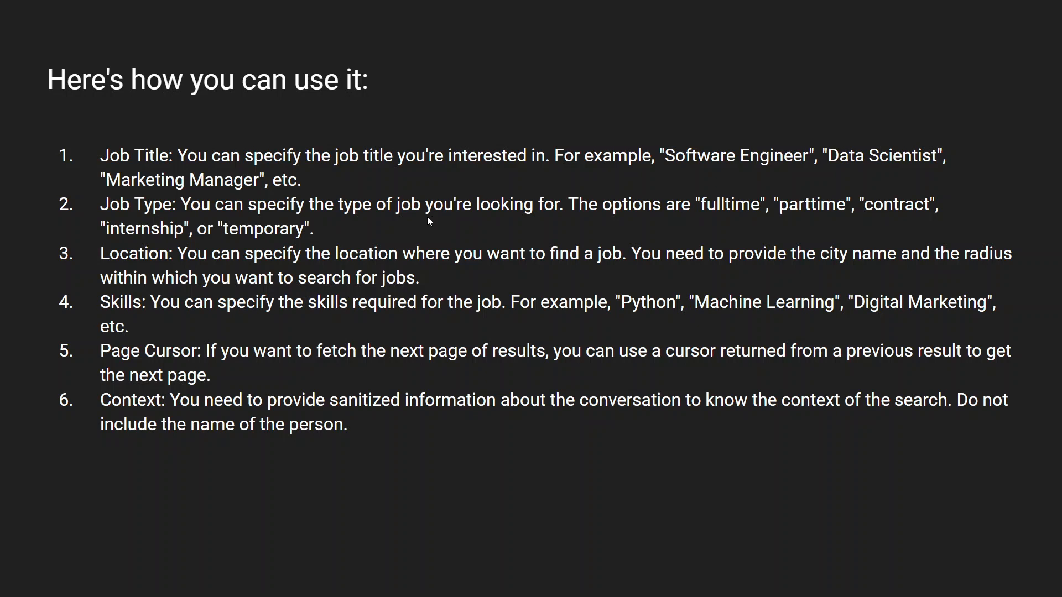
mouse_move(12, 217)
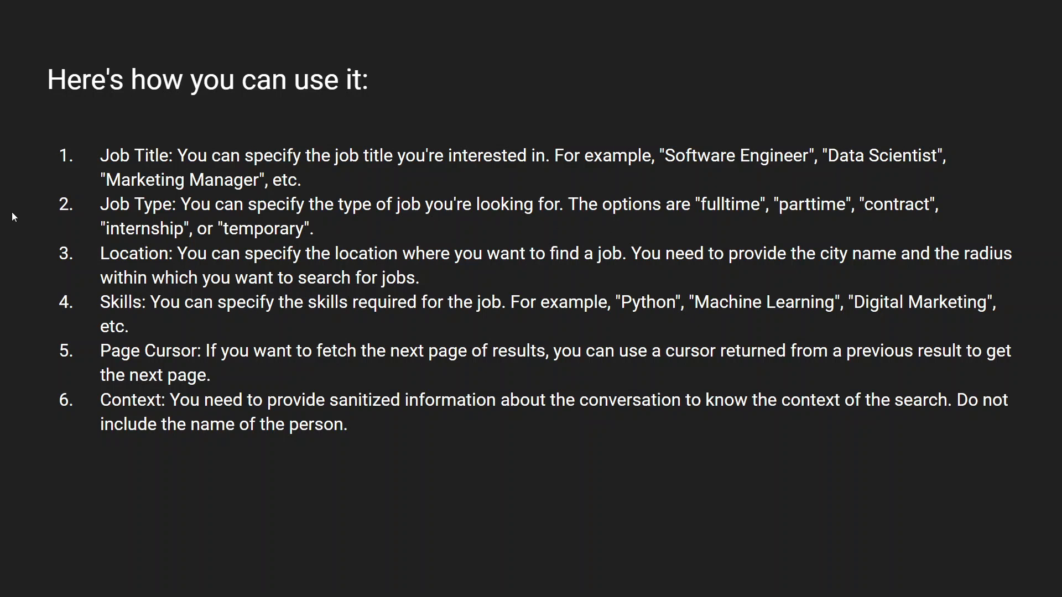
mouse_move(464, 217)
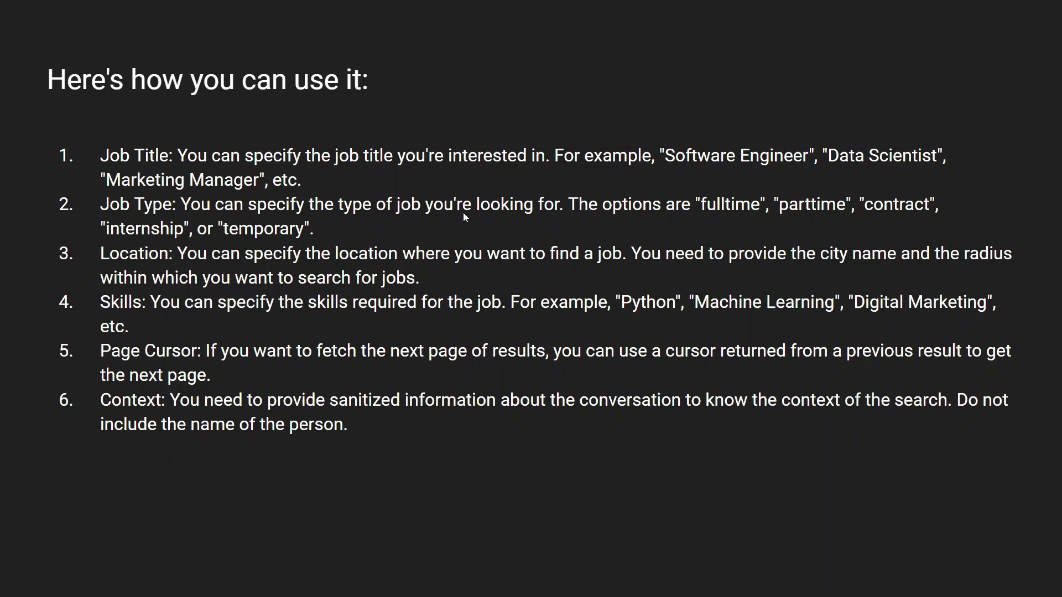
mouse_move(438, 222)
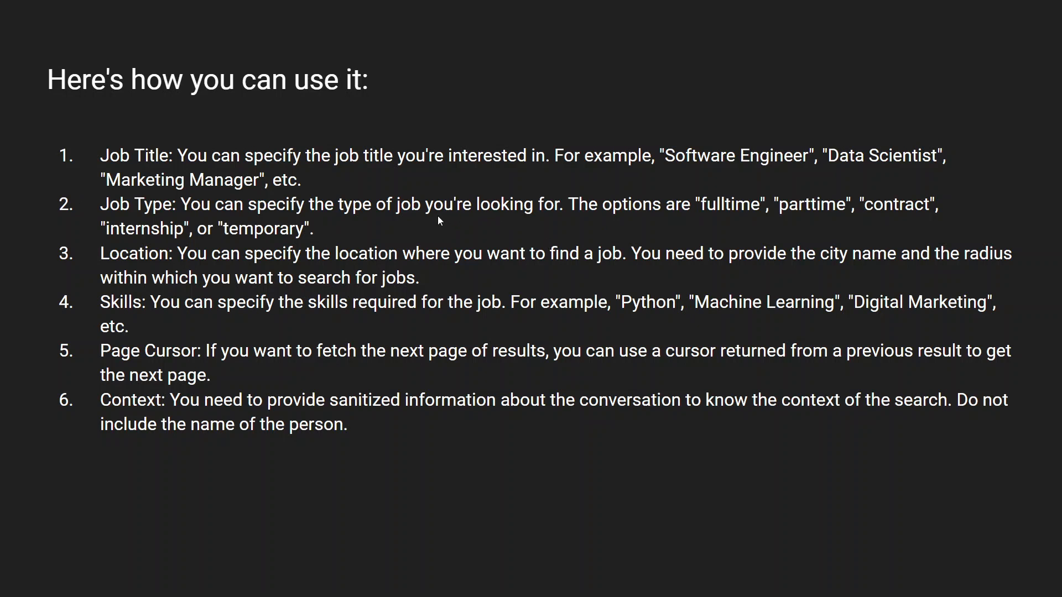
mouse_move(437, 224)
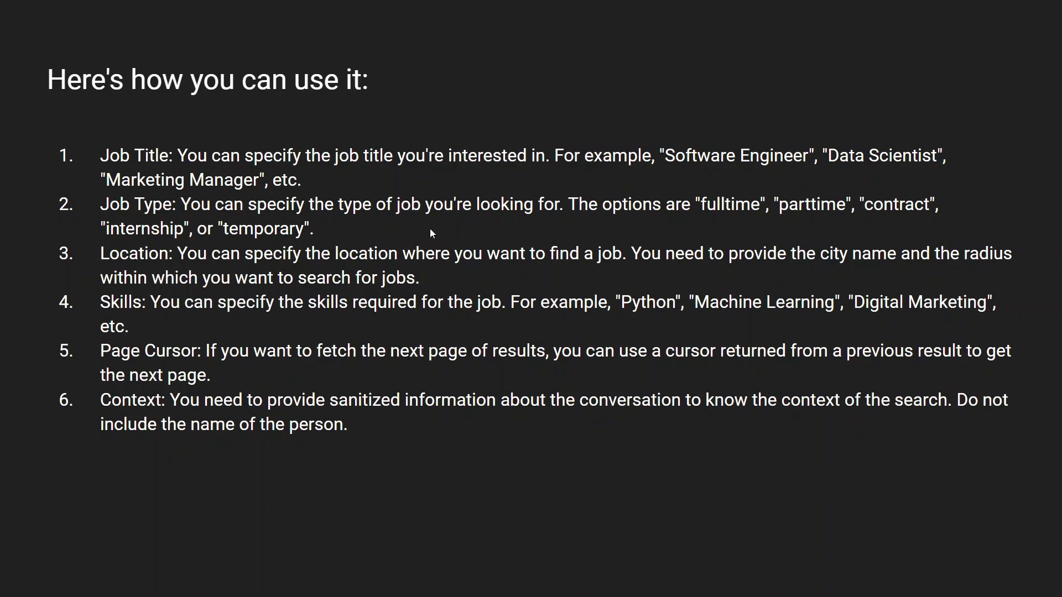
mouse_move(424, 234)
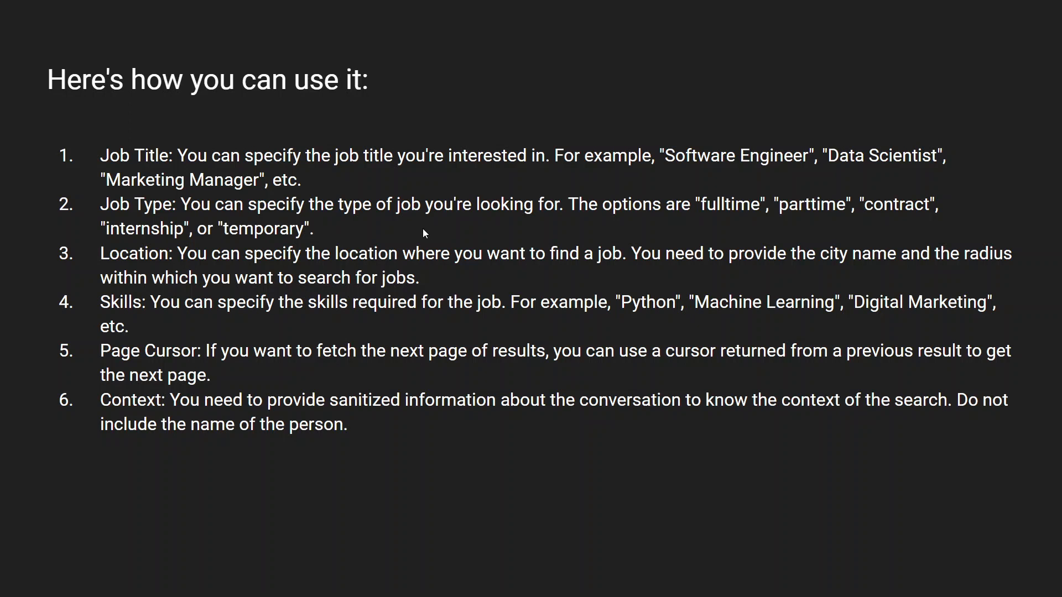
mouse_move(421, 238)
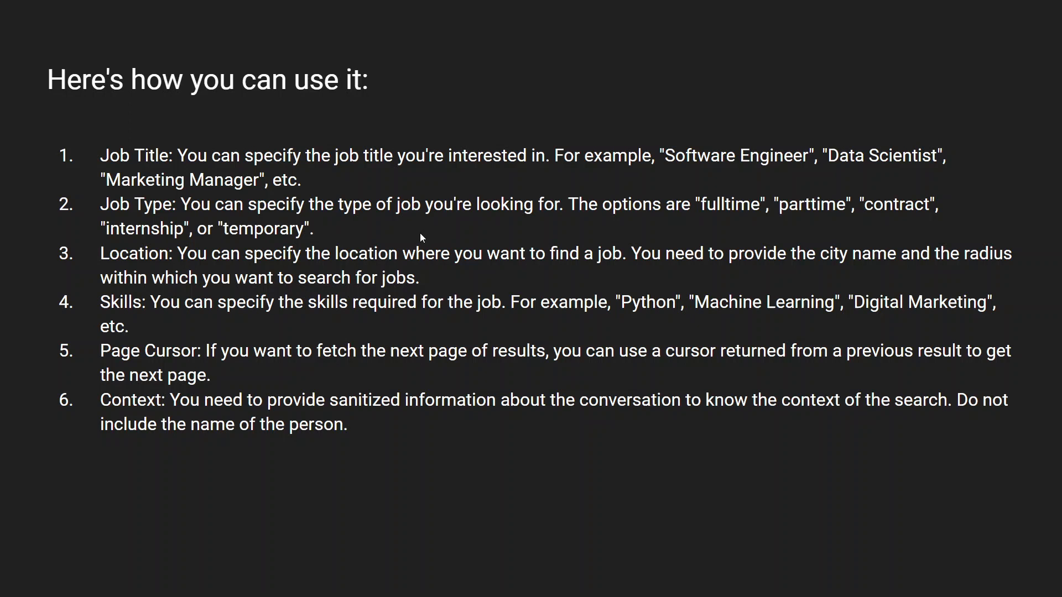
mouse_move(722, 305)
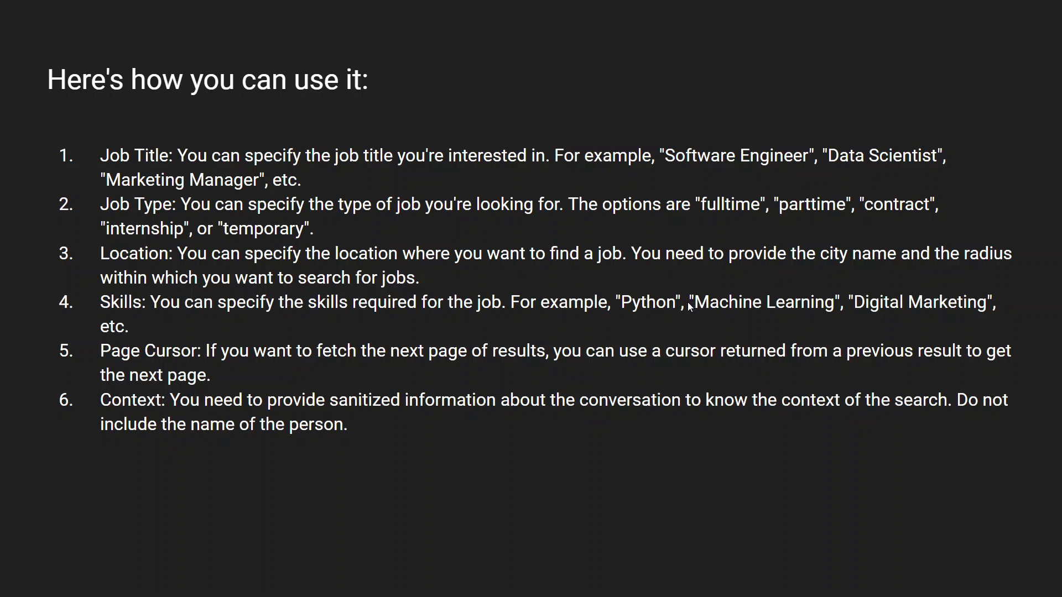
mouse_move(685, 305)
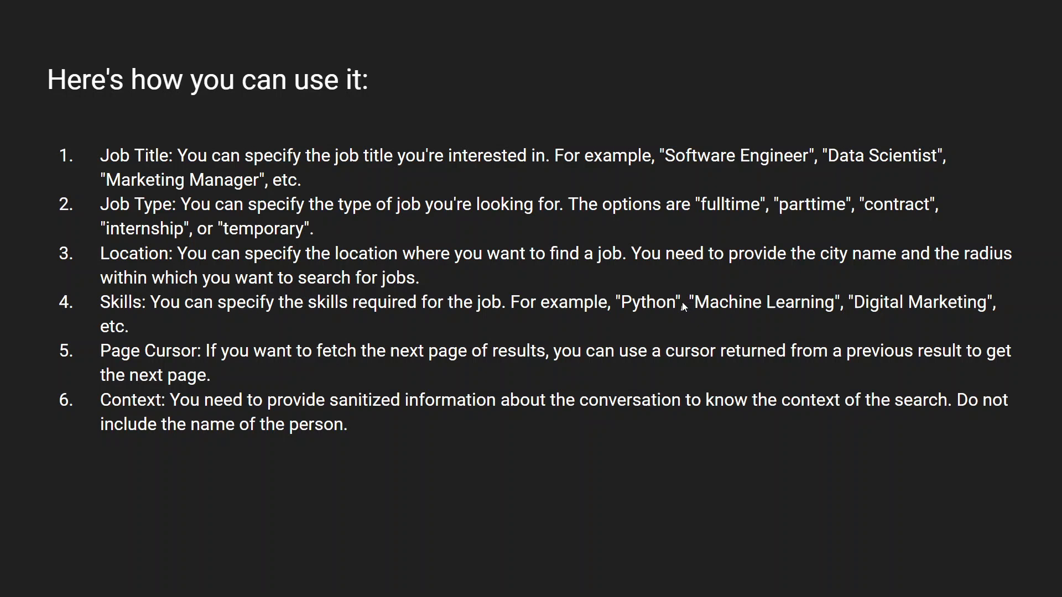
mouse_move(672, 310)
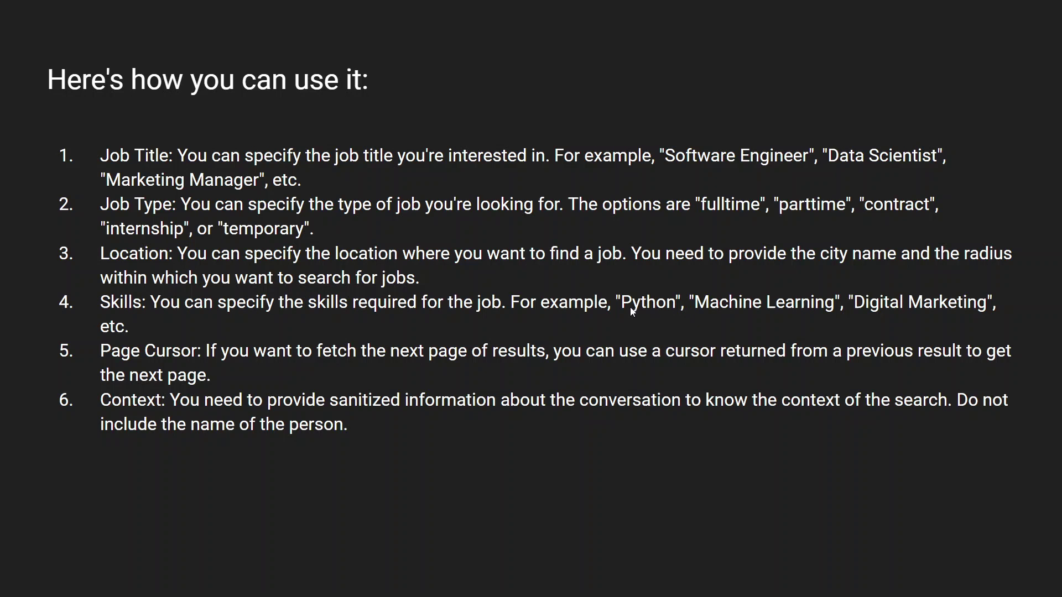
mouse_move(603, 311)
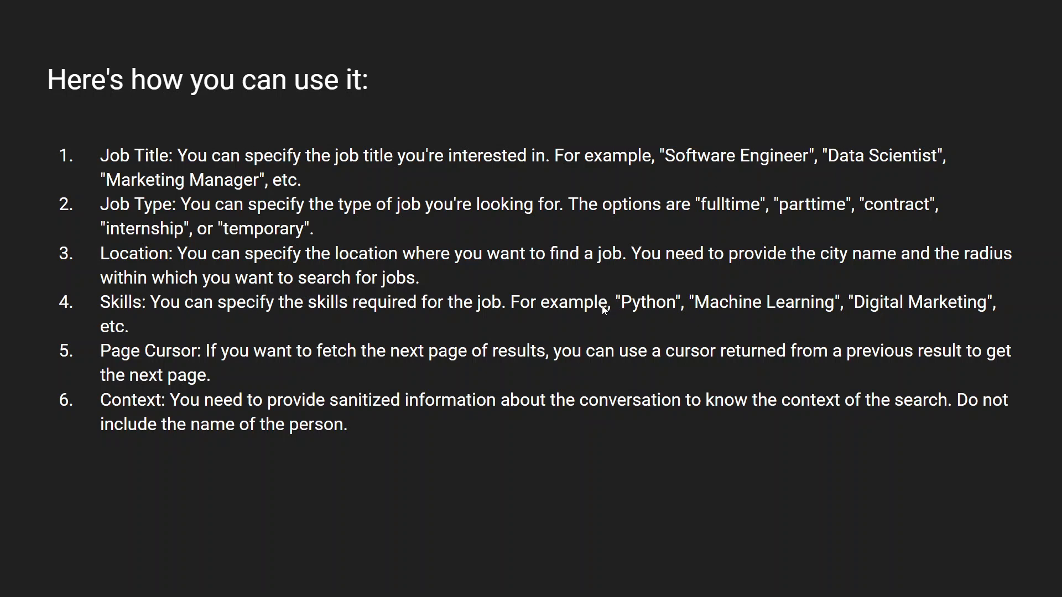
mouse_move(214, 332)
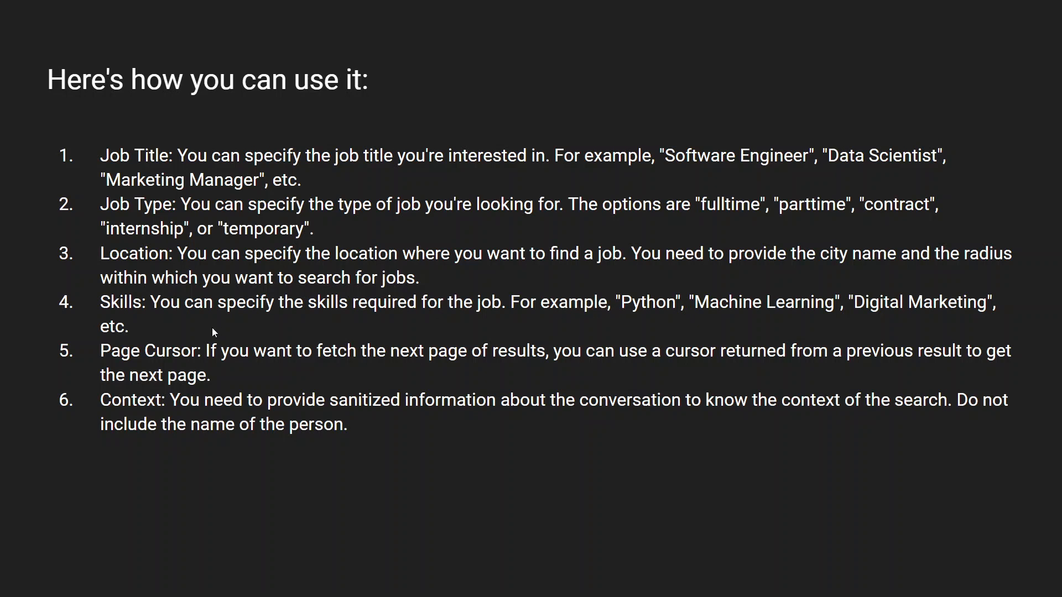
mouse_move(552, 359)
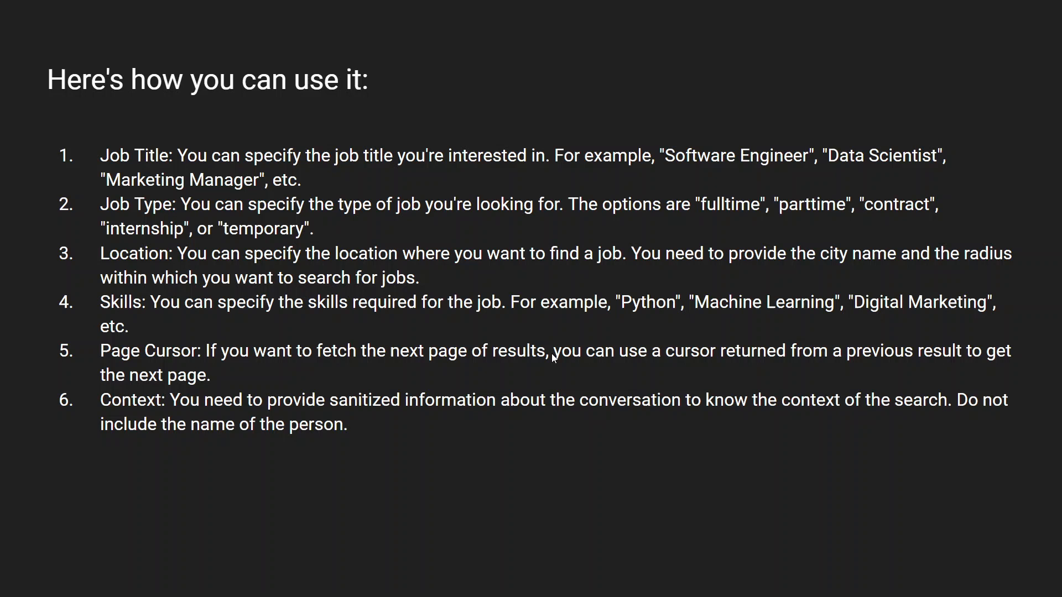
mouse_move(933, 375)
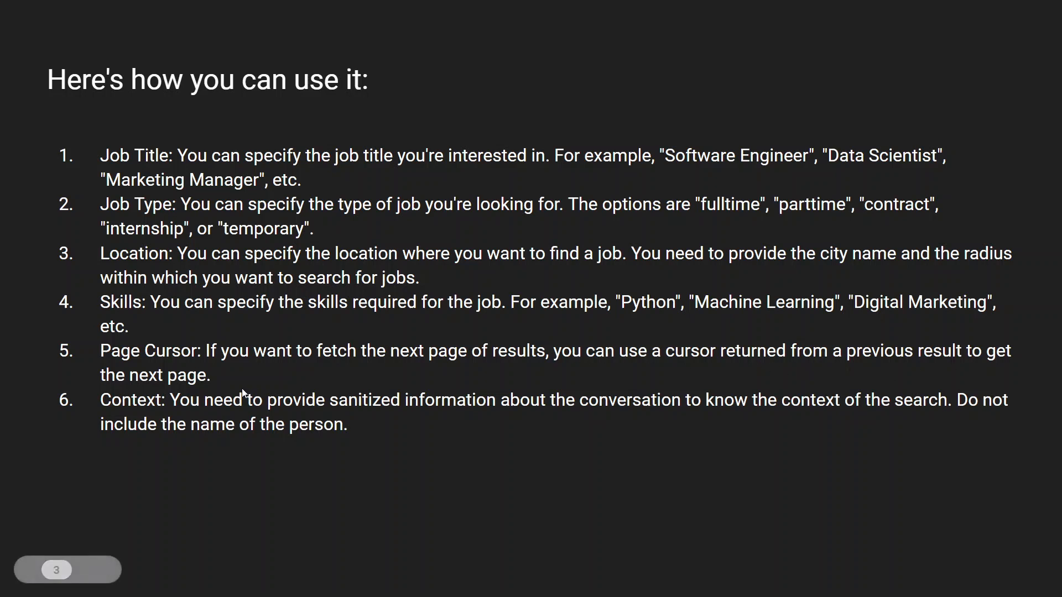
mouse_move(341, 425)
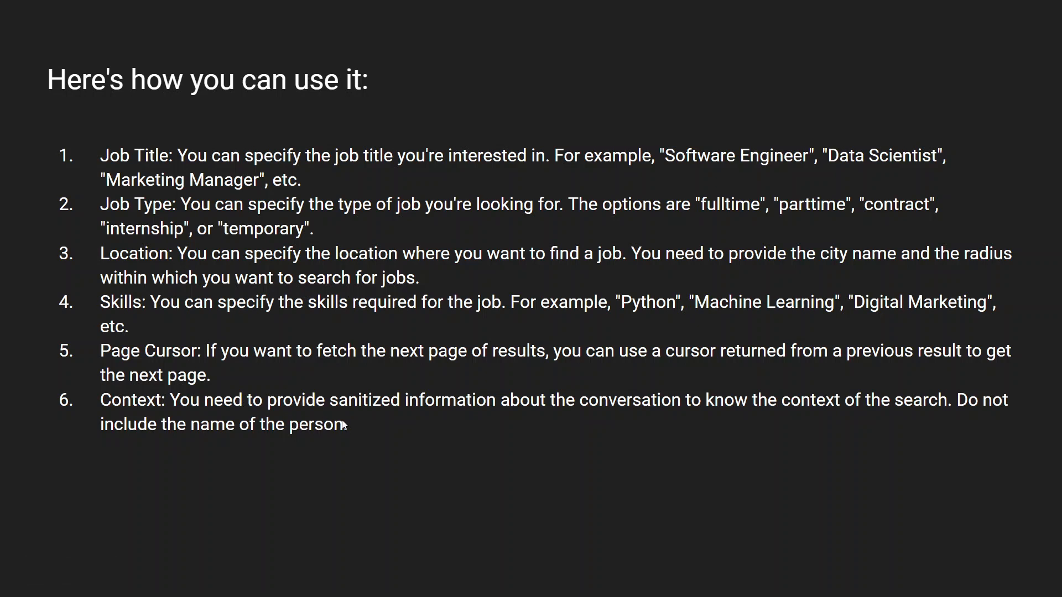
mouse_move(758, 413)
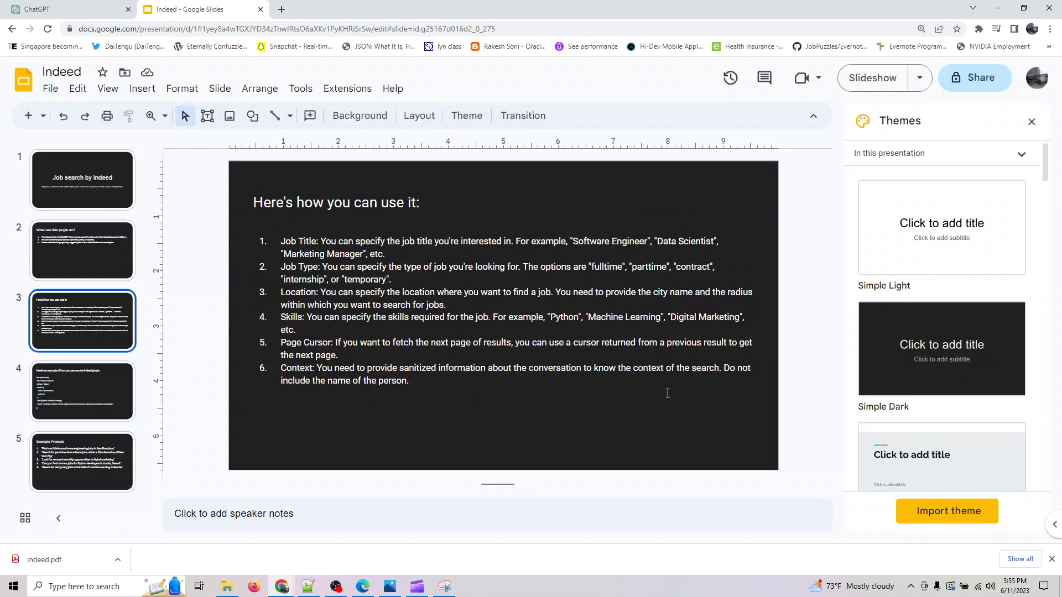
Copy the San Francisco software engineering jobs prompt from the Example Prompts slide into ChatGPT.
left_click(82, 462)
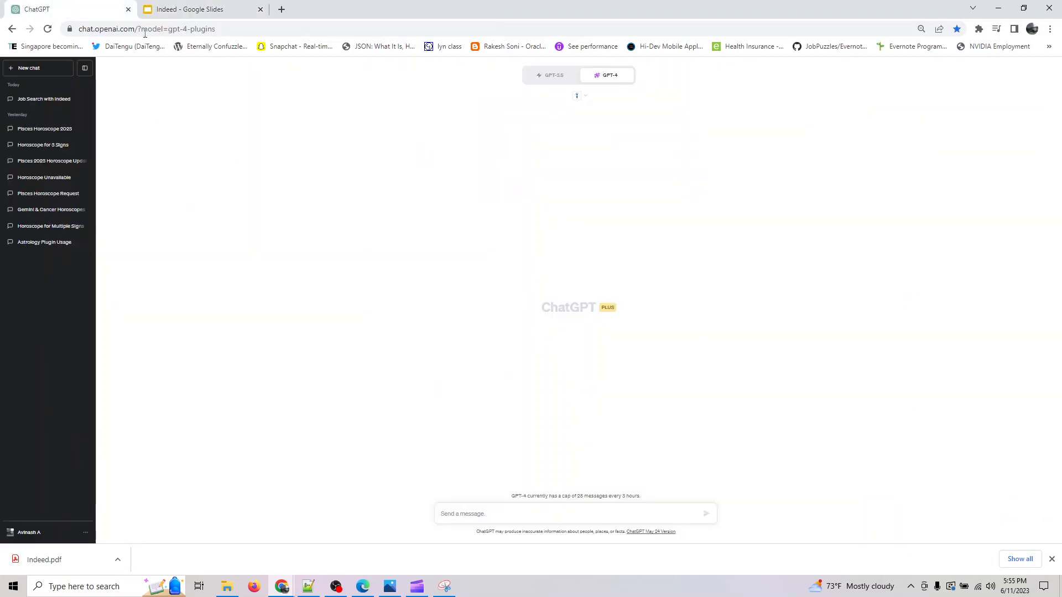
left_click(197, 9)
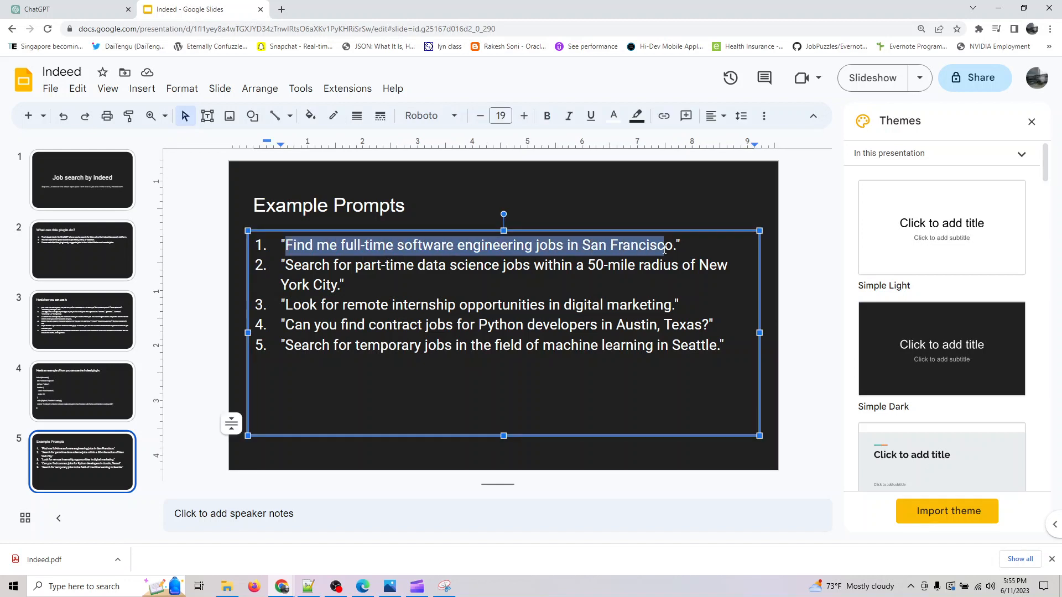
left_click(38, 9)
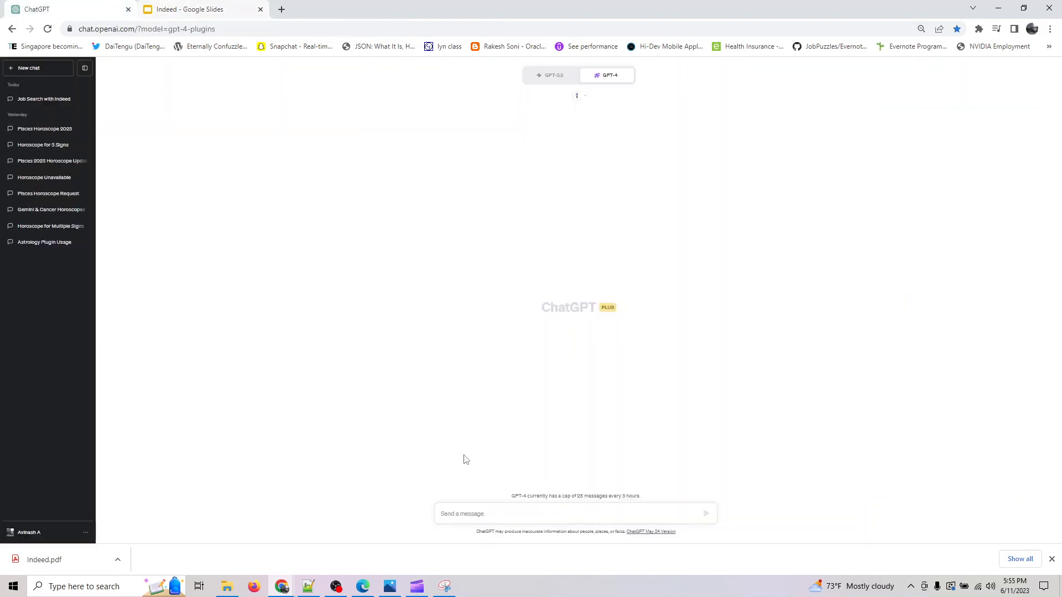
Send 'Find me full-time software engineering jobs in San Francisco' and return to the deck.
type("Find me full-time software engineering jobs in San Francisco")
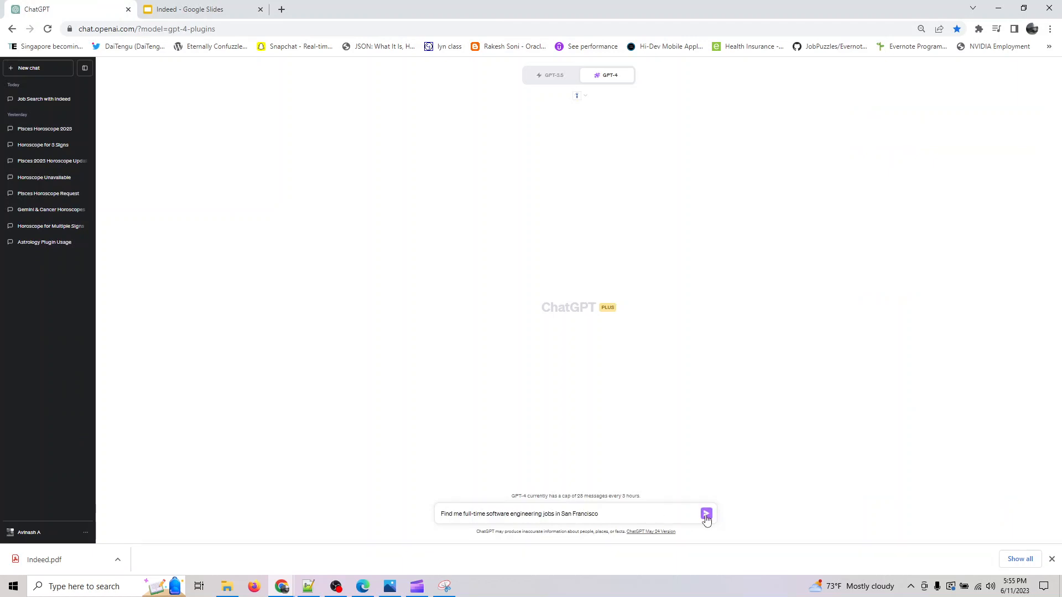
left_click(706, 514)
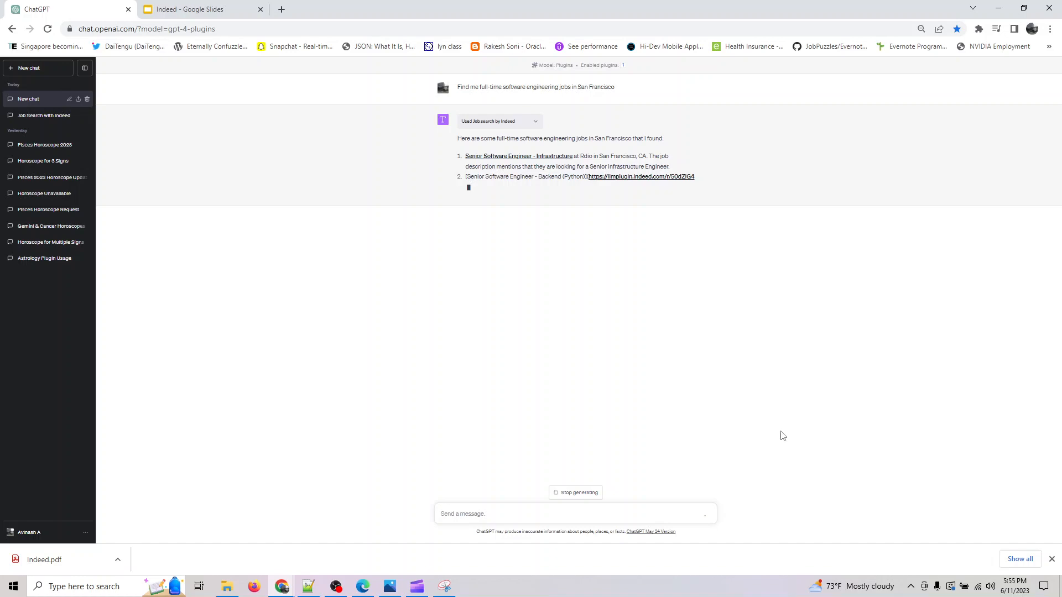
mouse_move(711, 446)
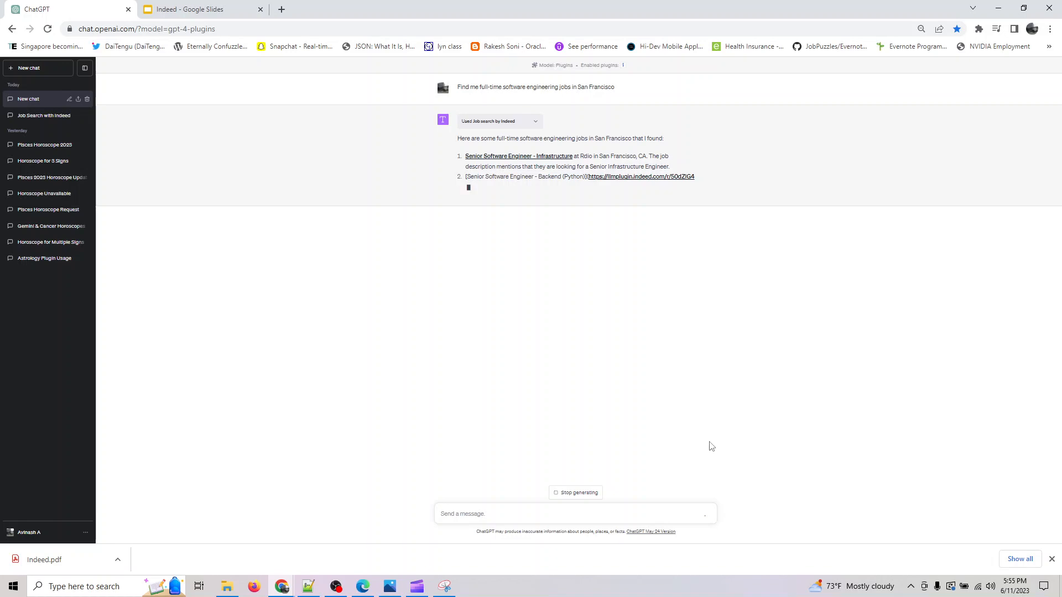
left_click(196, 8)
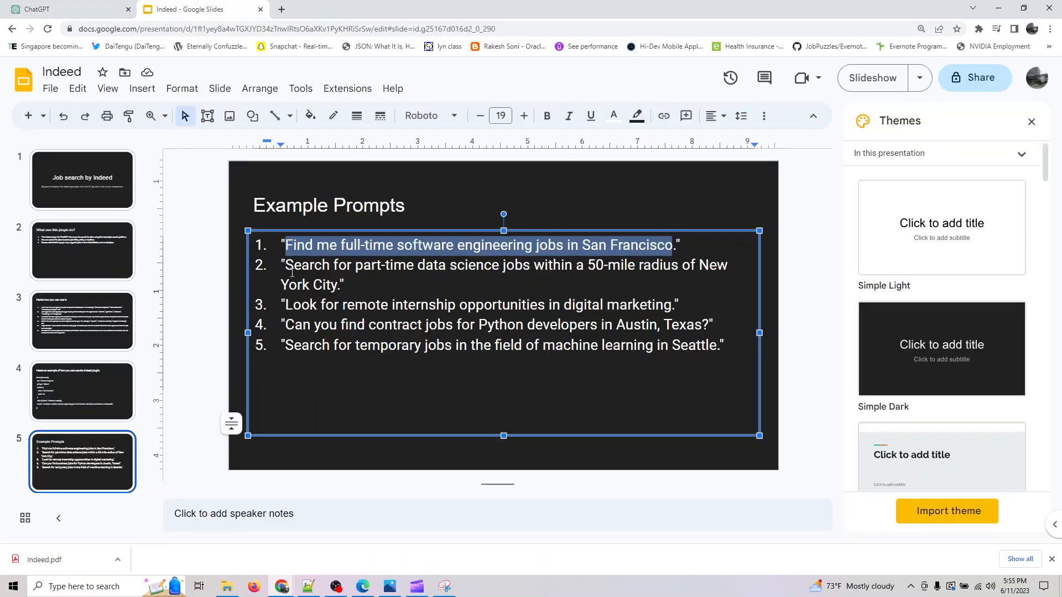
Draft the part-time New York City data science prompt, 50-mile radius, in ChatGPT.
left_click(456, 265)
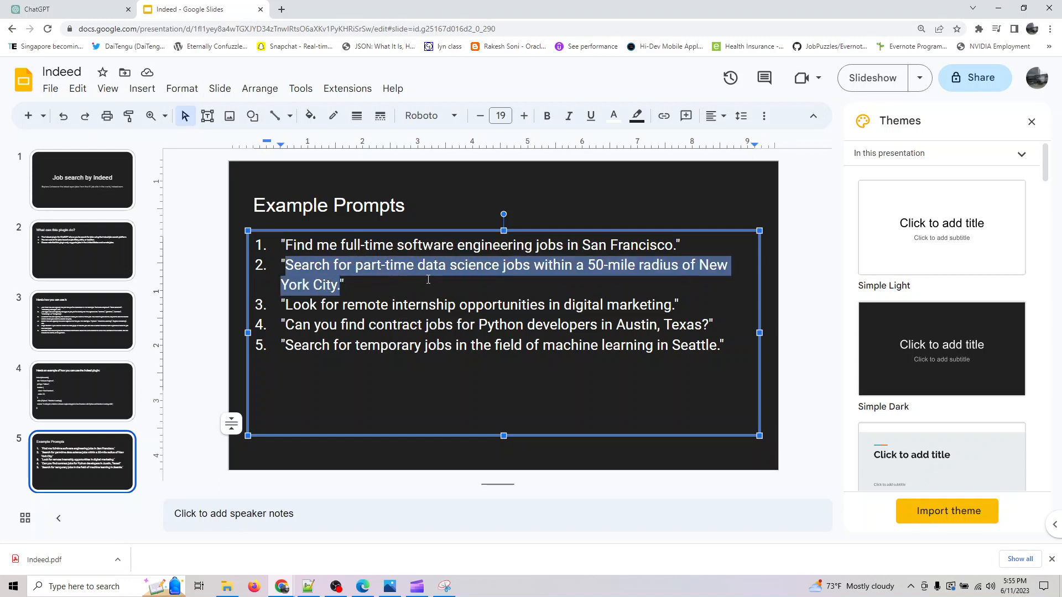
mouse_move(619, 271)
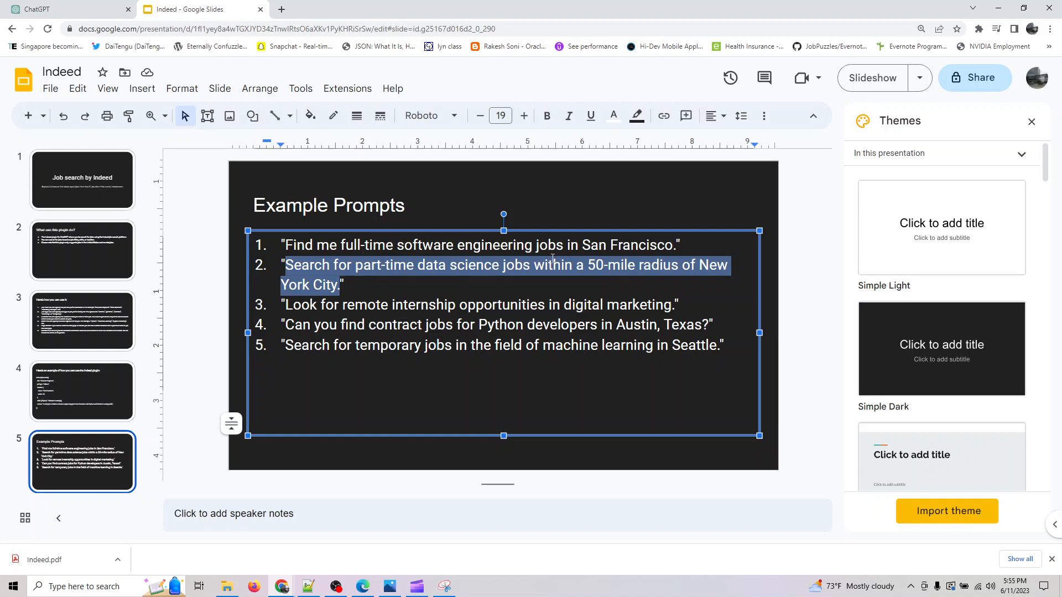
left_click(40, 9)
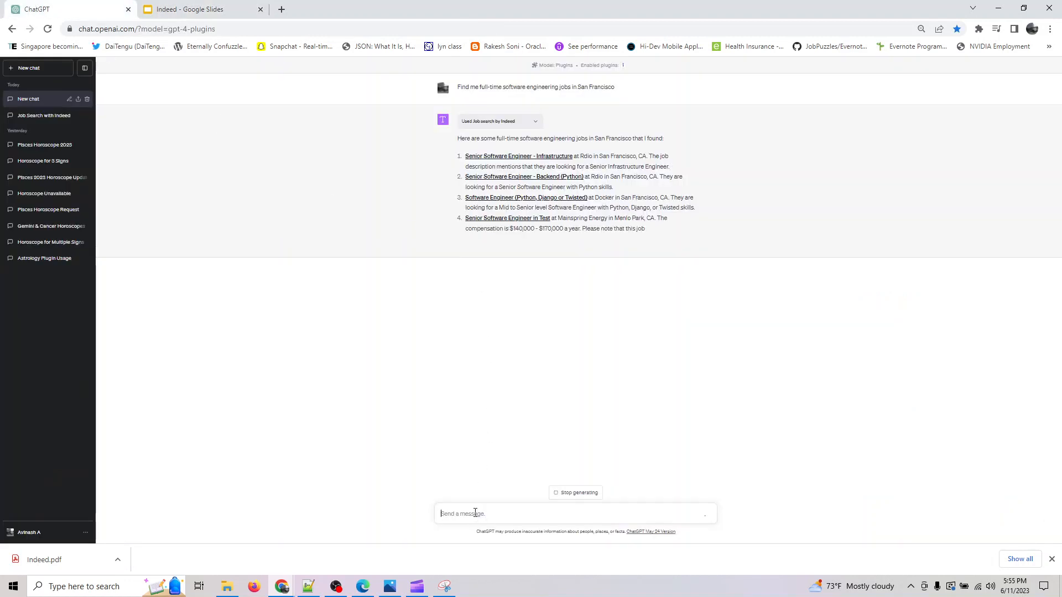
type("Search for part-time data science jobs within a 50-mile radius of New York City")
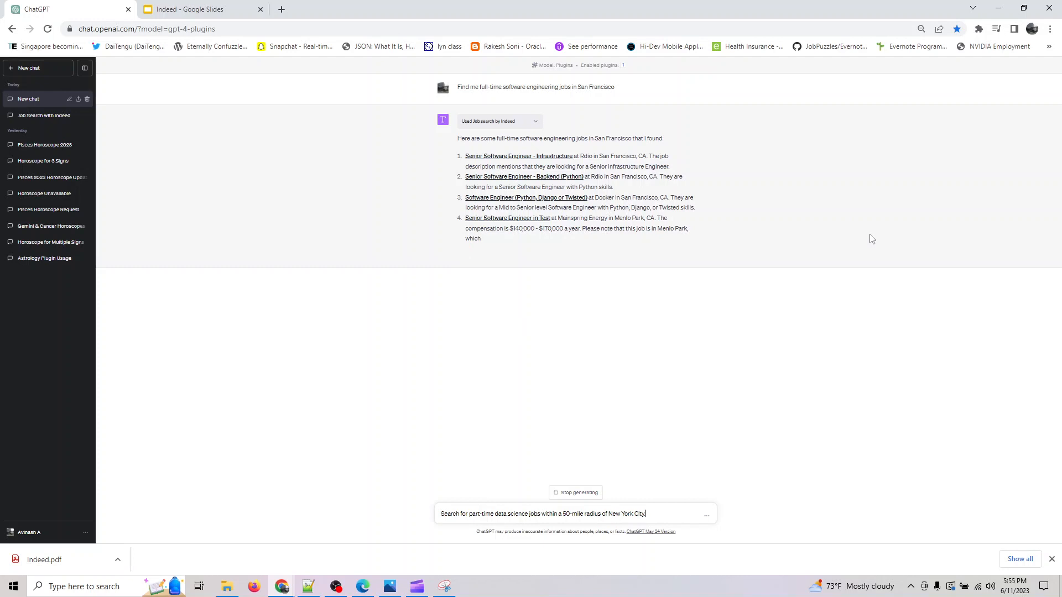
mouse_move(515, 320)
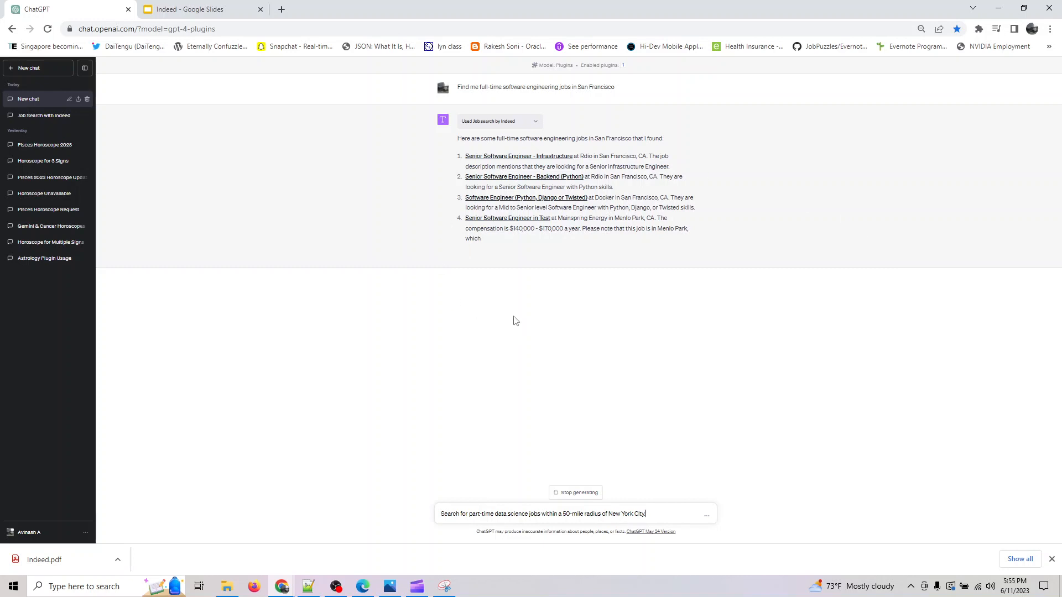
mouse_move(618, 434)
type(".")
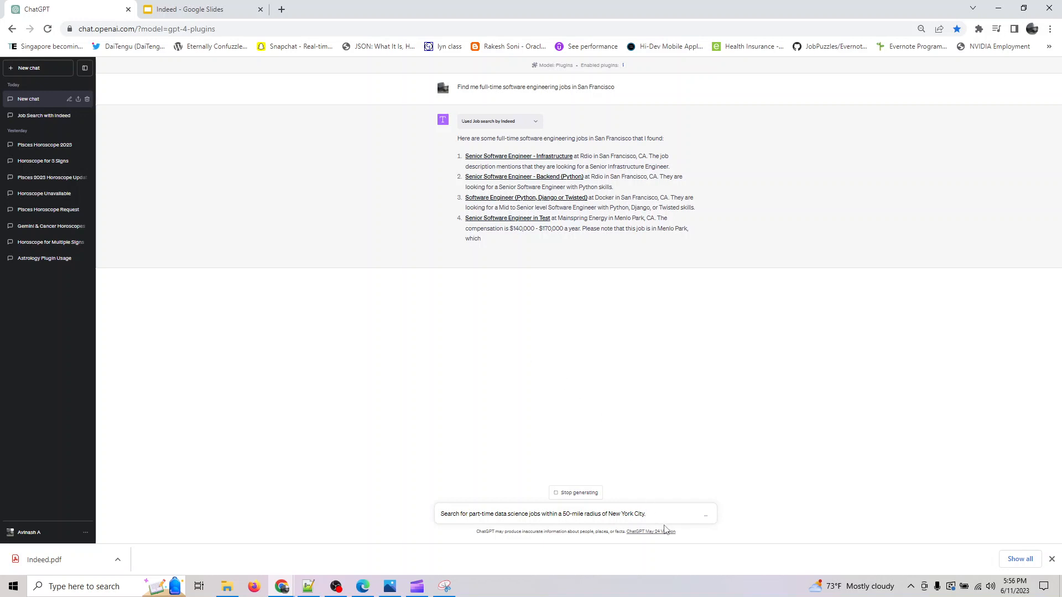
right_click(519, 155)
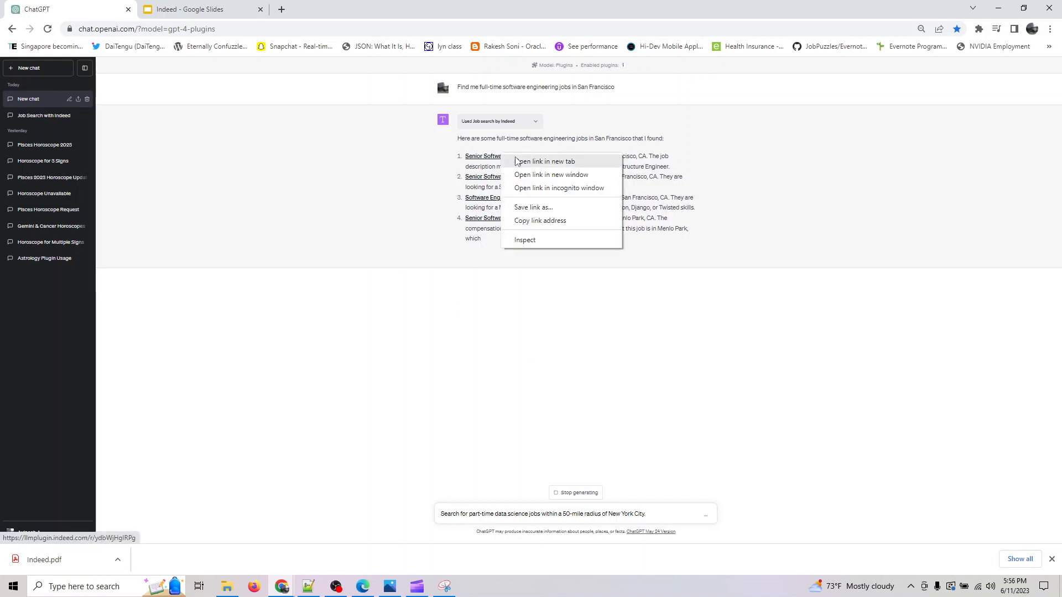
Open Rdio's Senior Software Engineer - Infrastructure listing on Indeed and scroll through it.
left_click(544, 161)
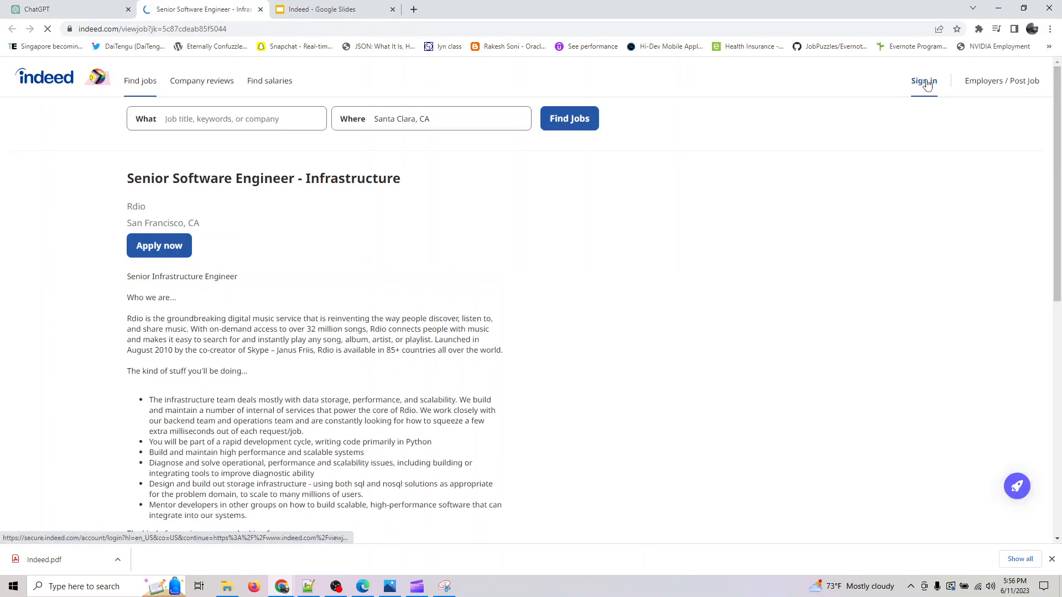
left_click(923, 81)
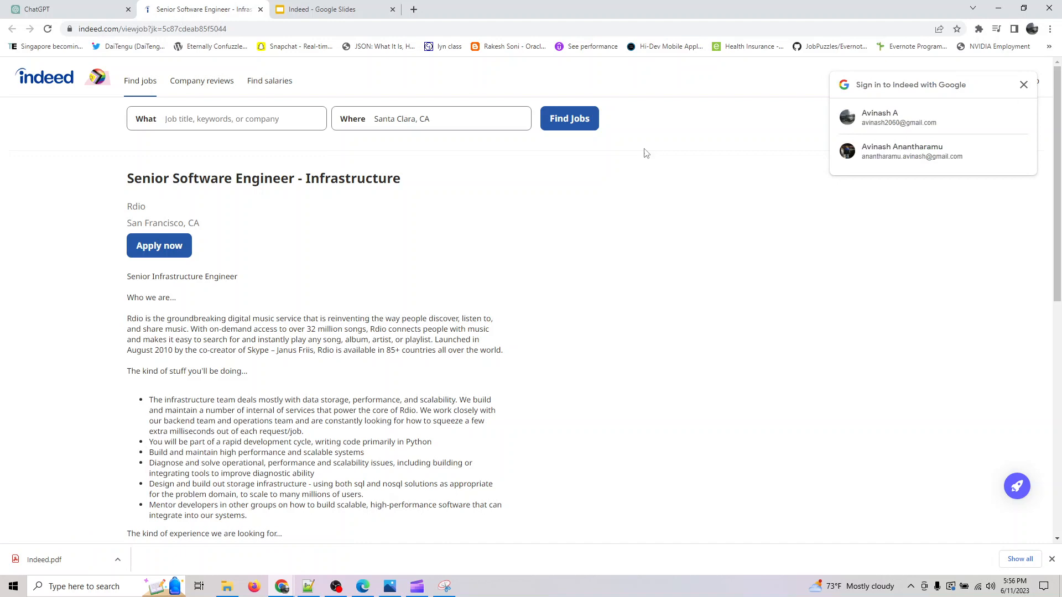
scroll("down", 3)
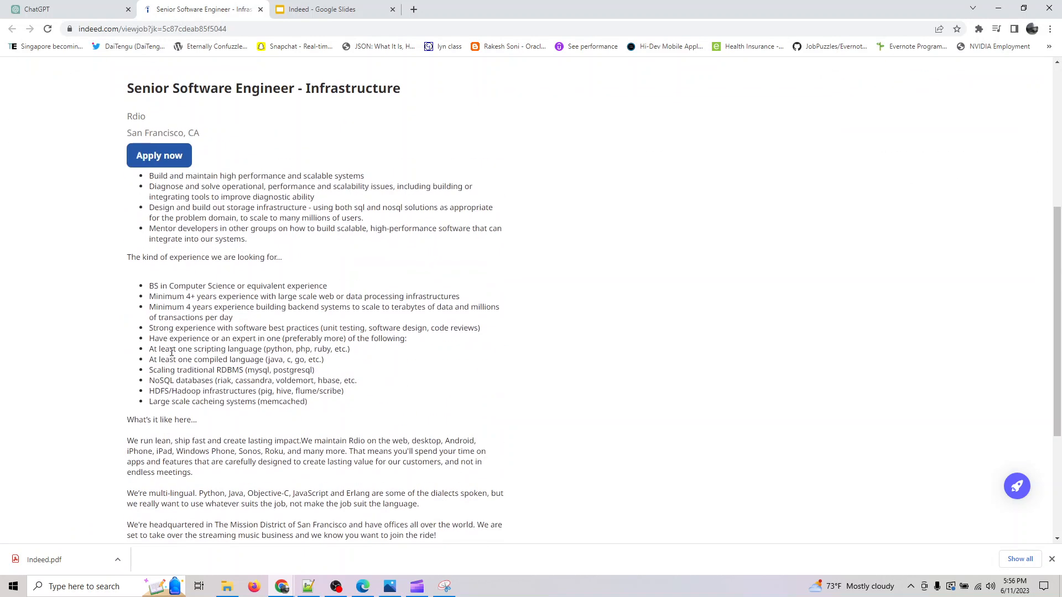
scroll("down", 3)
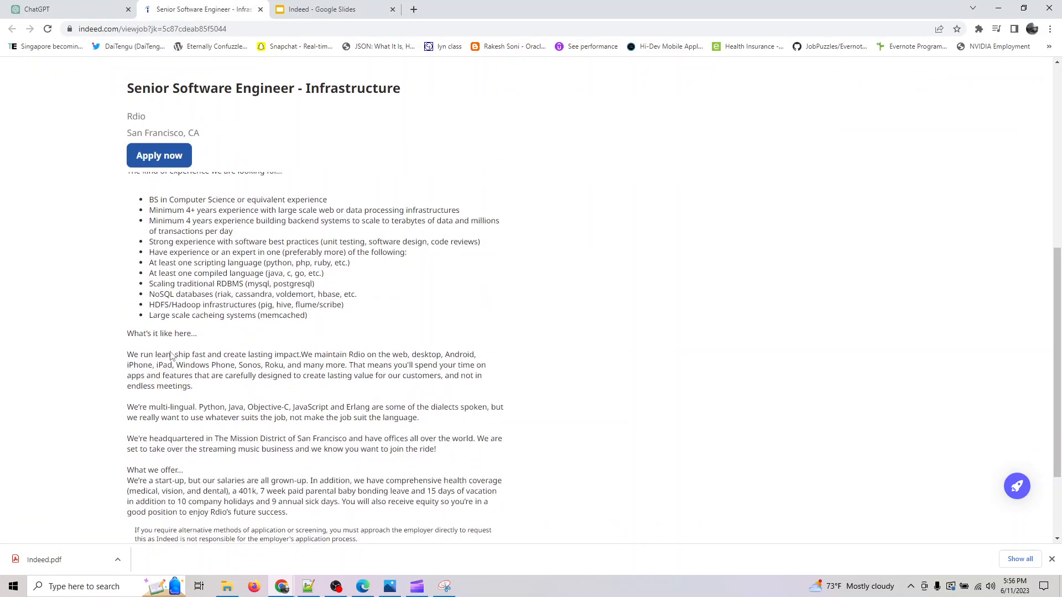
scroll("up", 3)
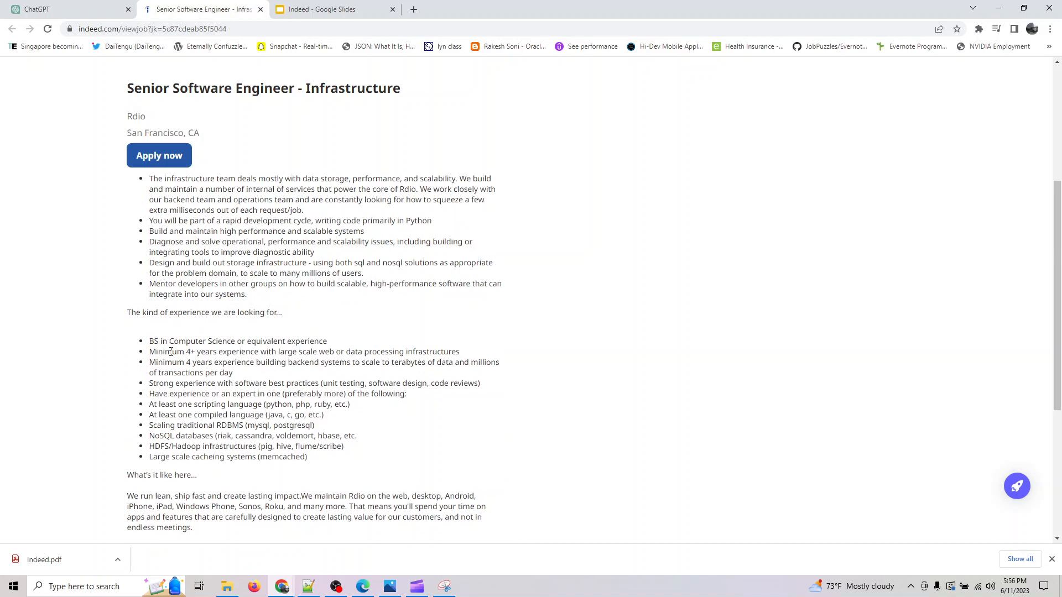
scroll("up", 3)
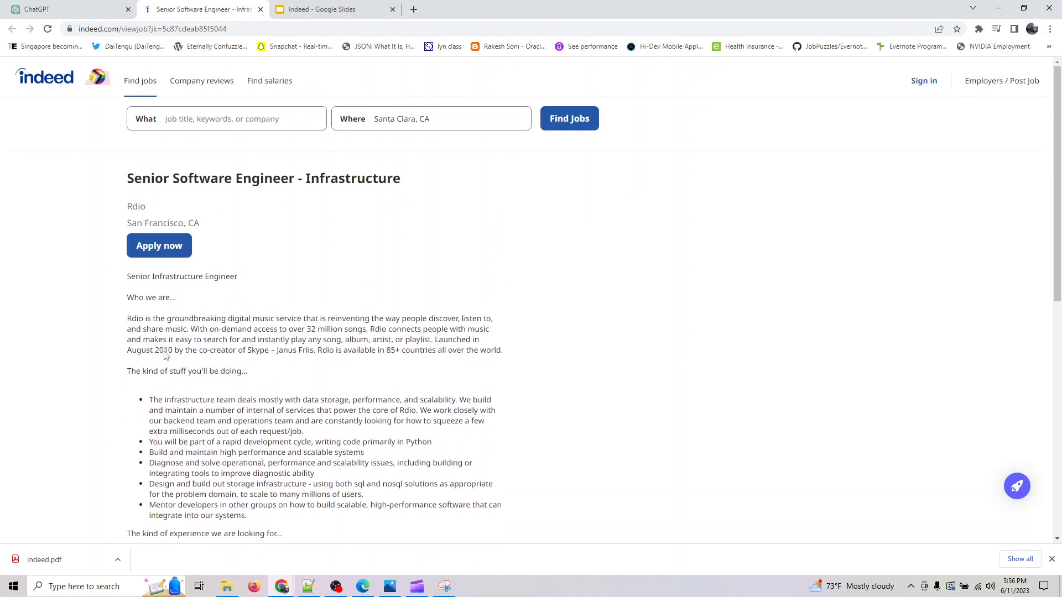
mouse_move(132, 365)
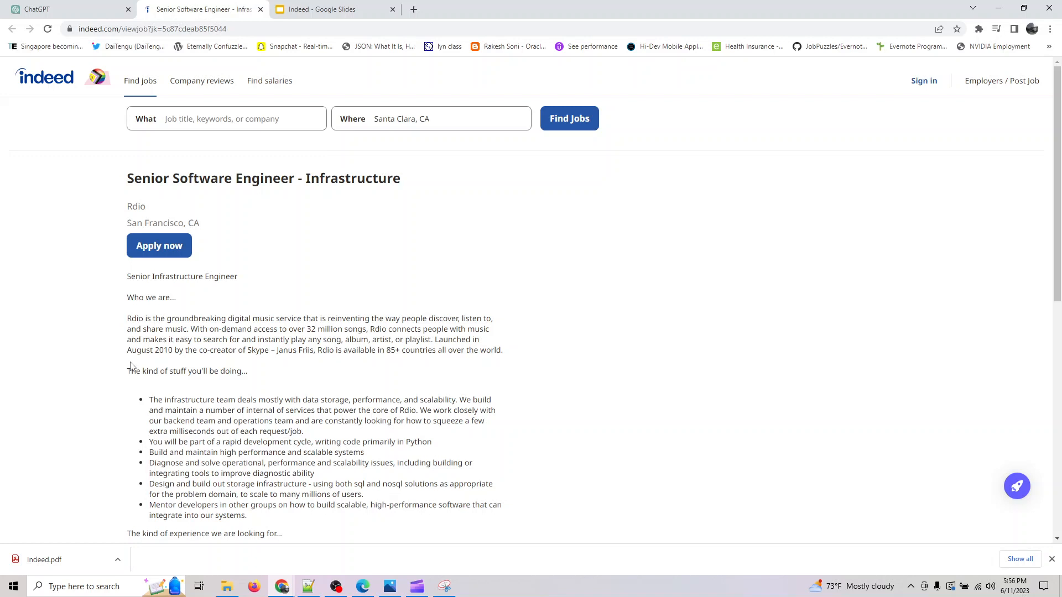
mouse_move(220, 234)
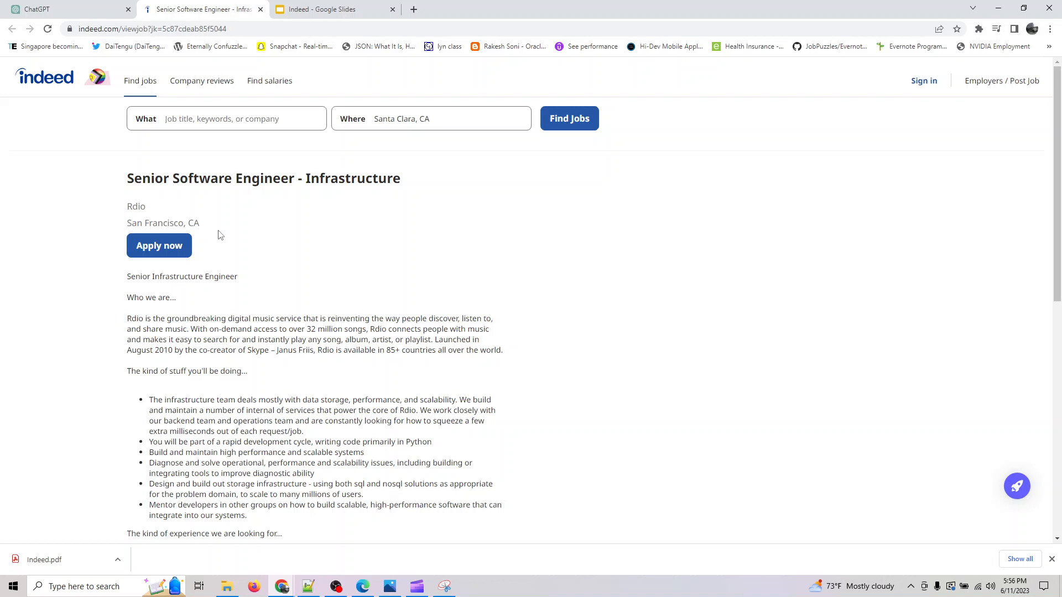
left_click(37, 9)
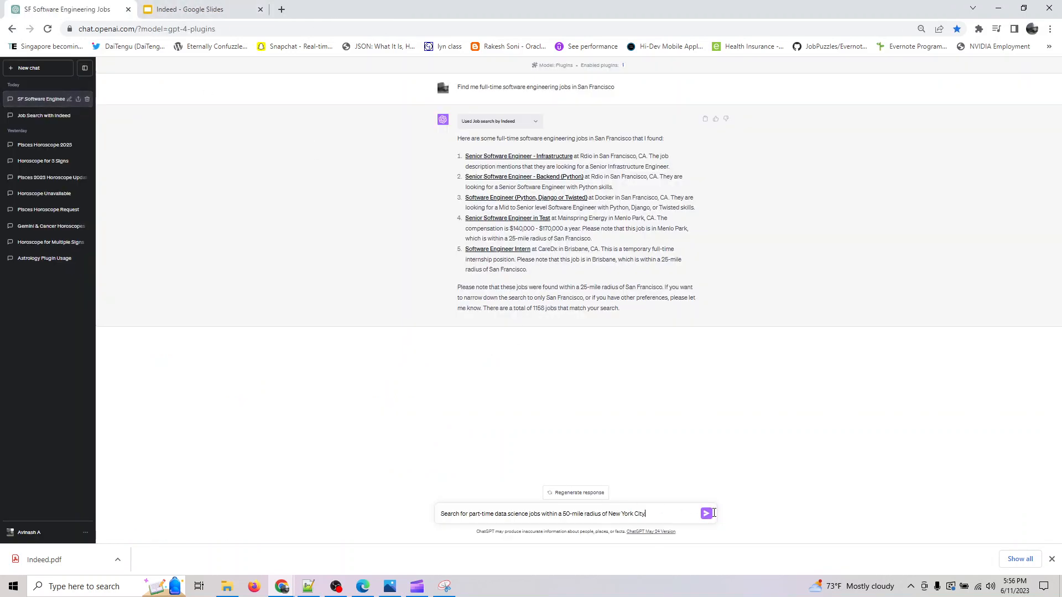
Submit the New York City part-time data science search, then return to the prompts deck.
left_click(706, 514)
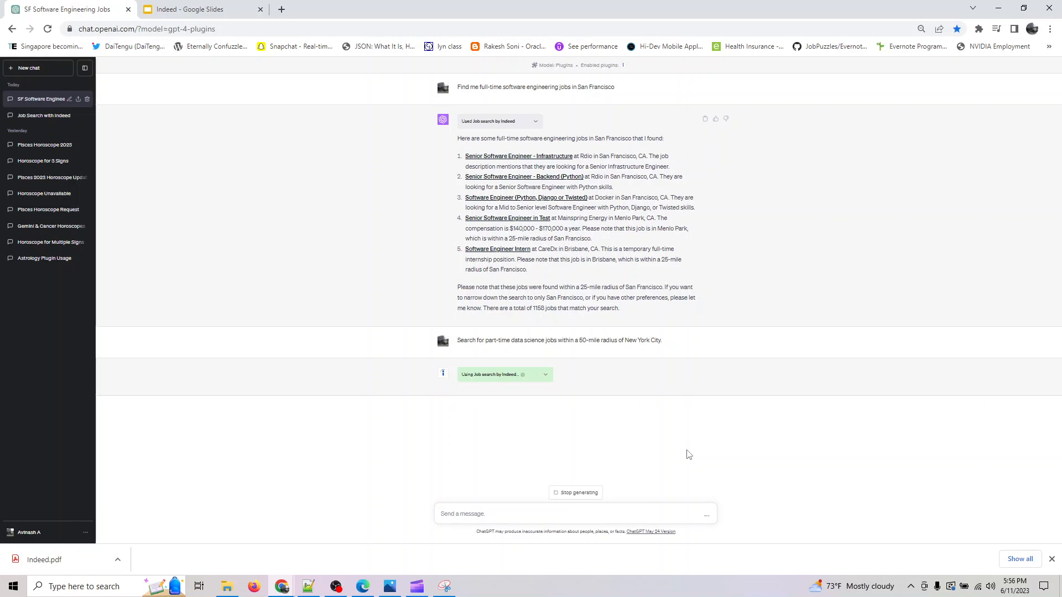
left_click(196, 9)
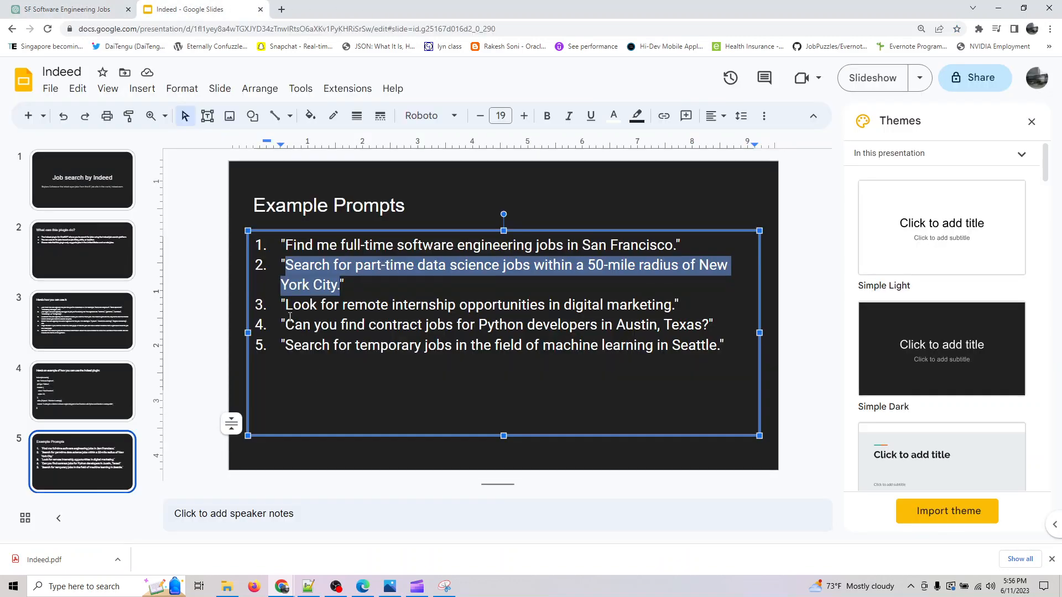
Select the remote digital marketing internship prompt on the Example Prompts slide.
left_click(616, 304)
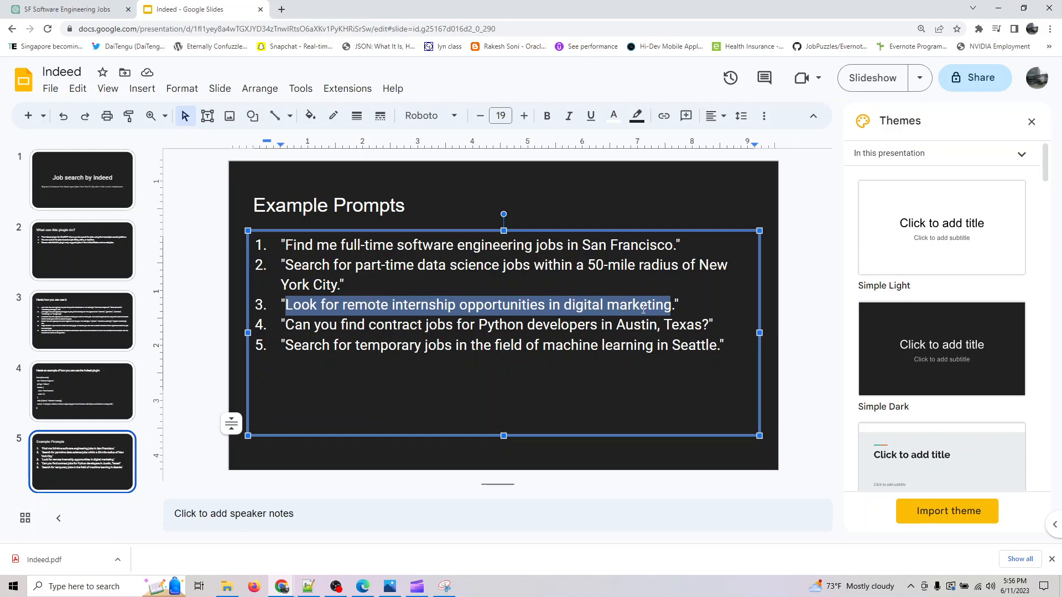
mouse_move(413, 324)
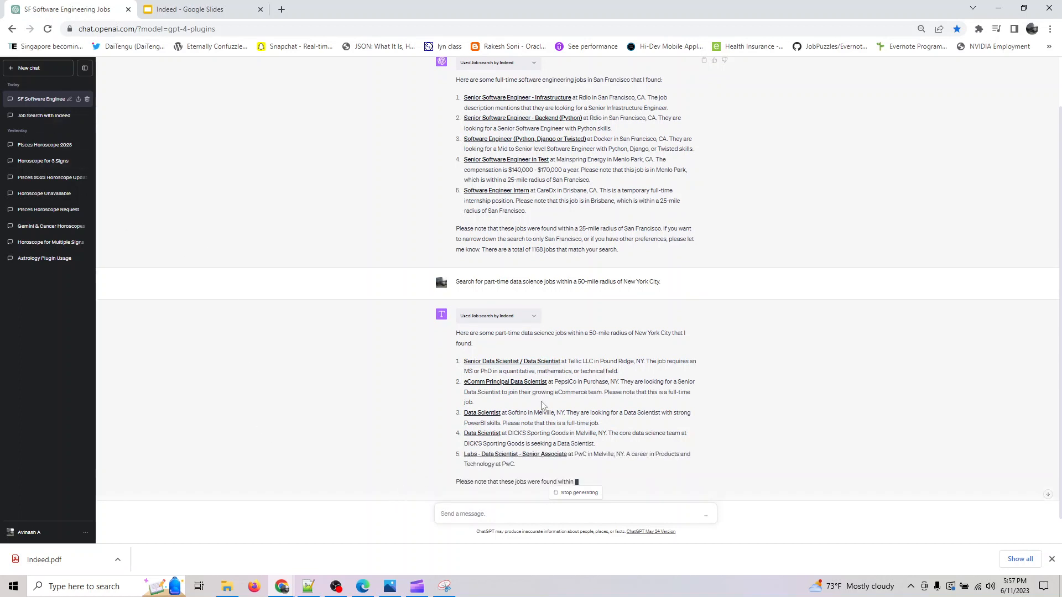
Open the Tellic Senior Data Scientist listing in a new tab and regenerate the failed answer.
right_click(512, 361)
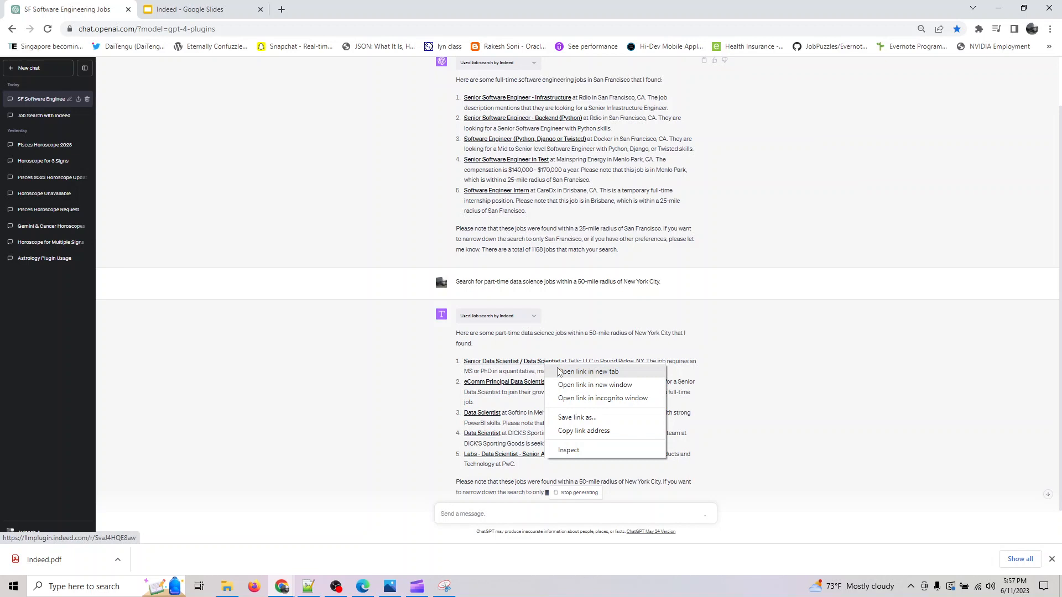
left_click(586, 371)
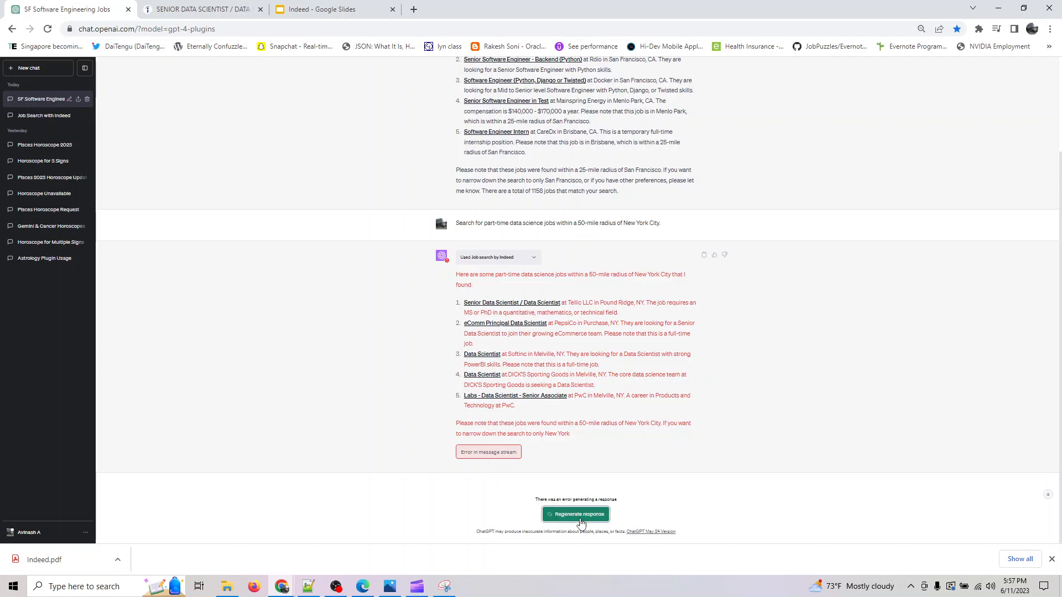
left_click(575, 514)
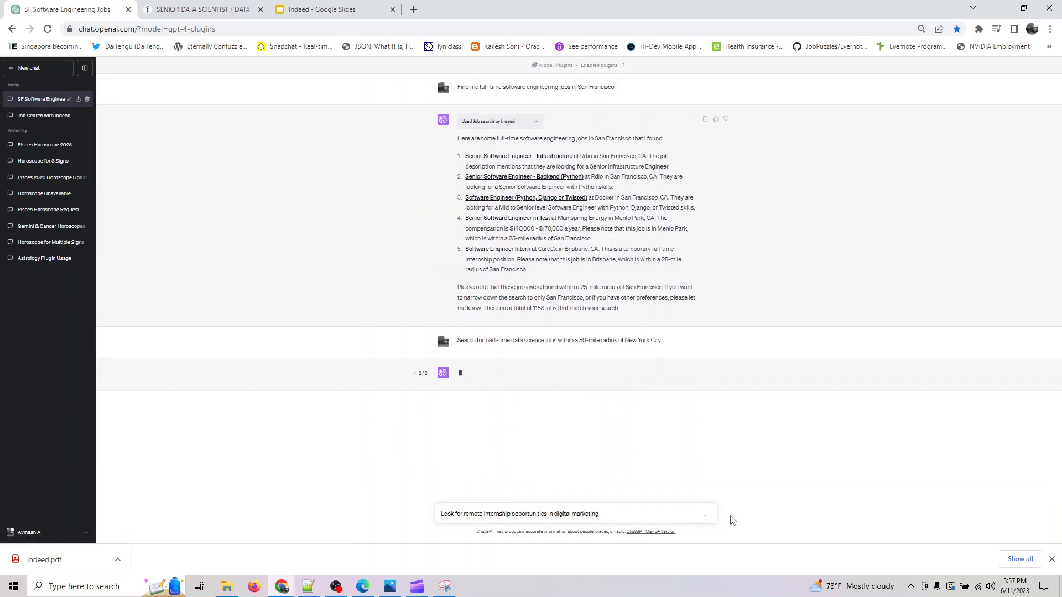
left_click(200, 9)
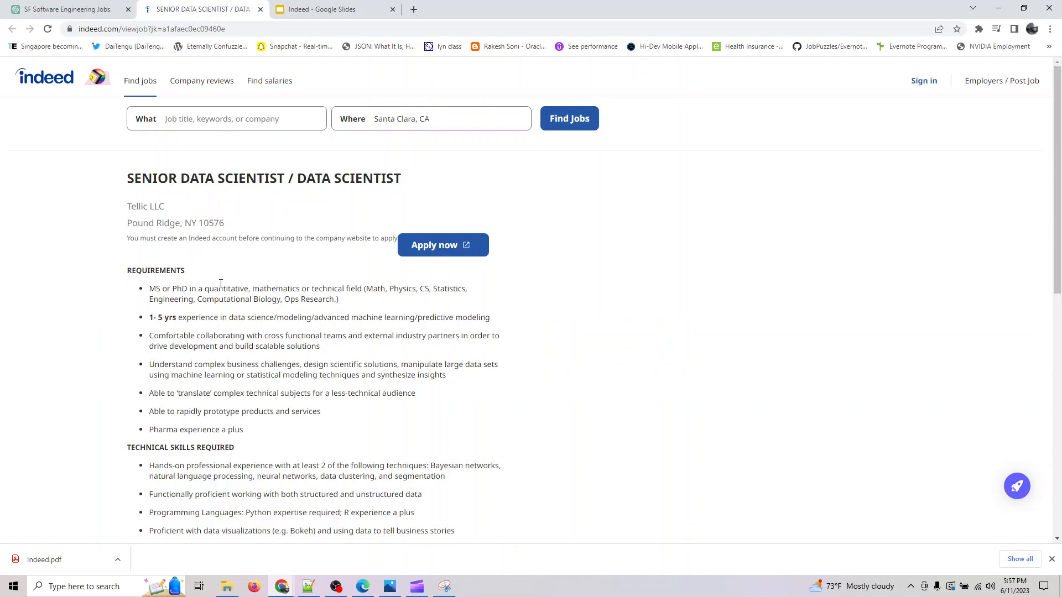
Scroll through the Tellic Senior Data Scientist posting and back to the top.
scroll("down", 3)
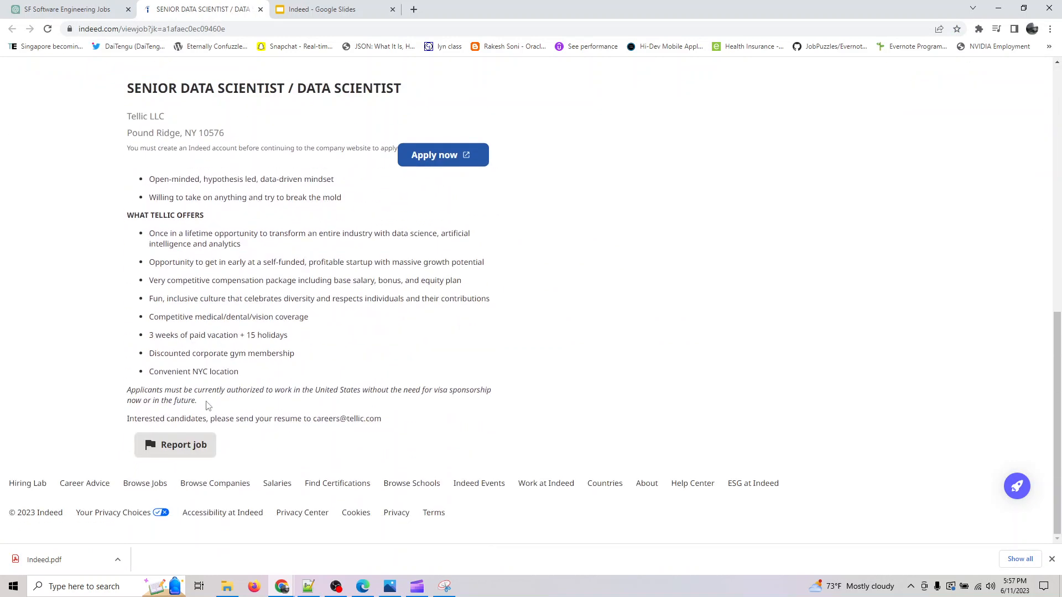
mouse_move(168, 368)
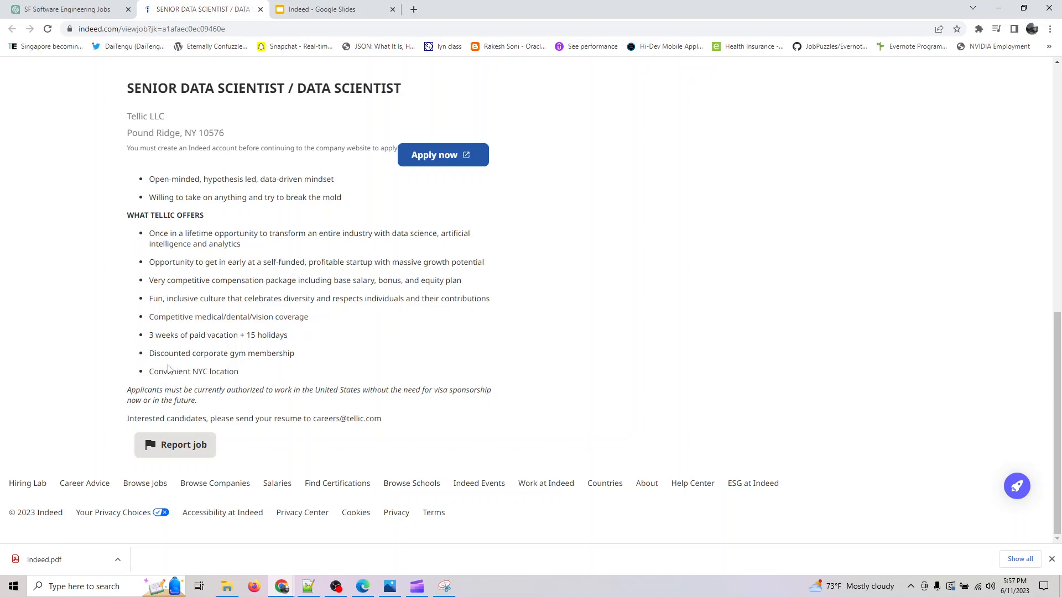
scroll("up", 3)
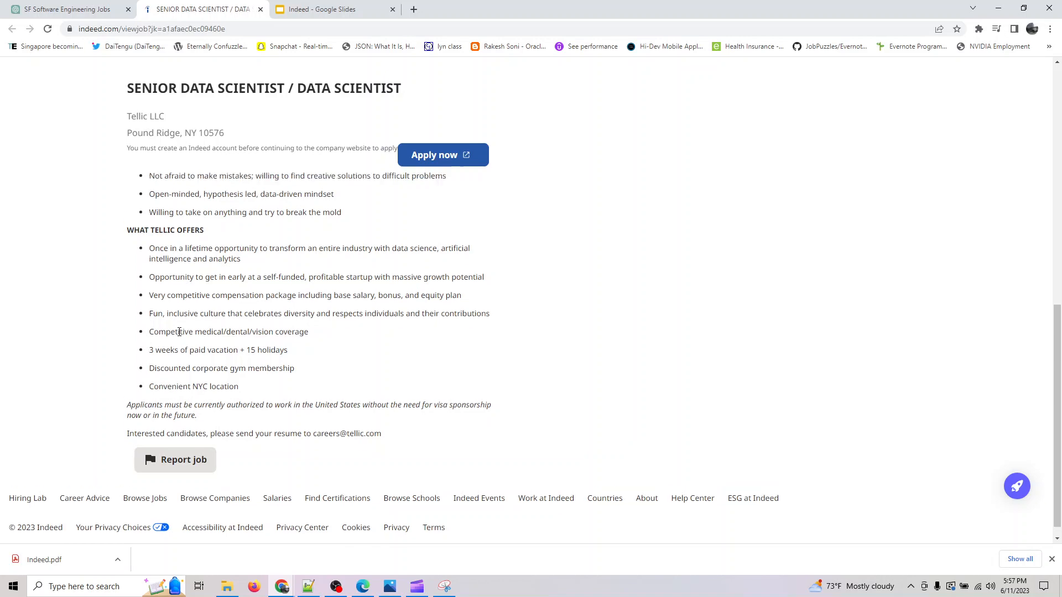
scroll("up", 3)
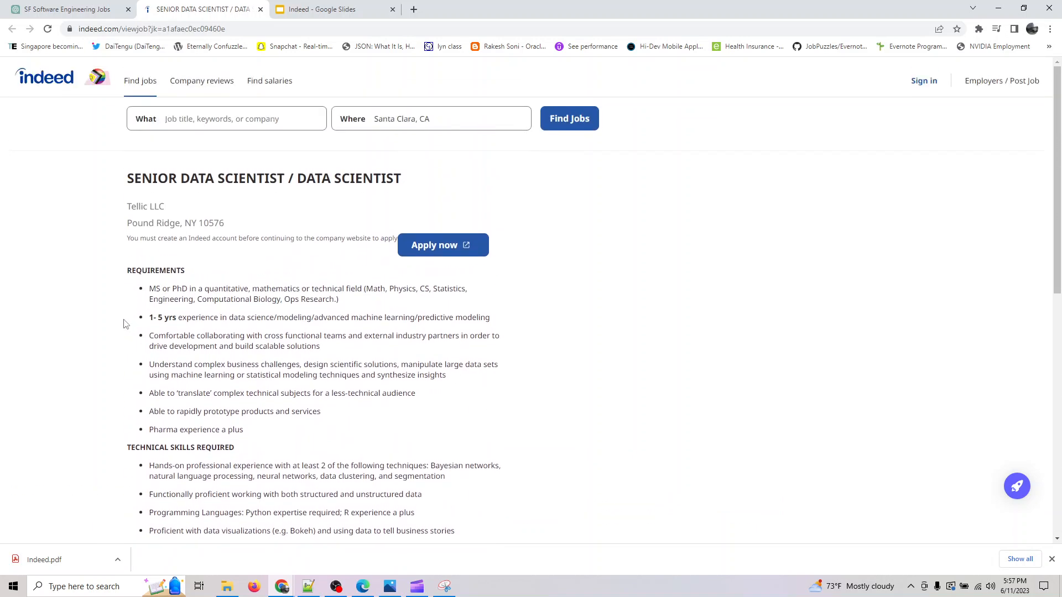
mouse_move(256, 15)
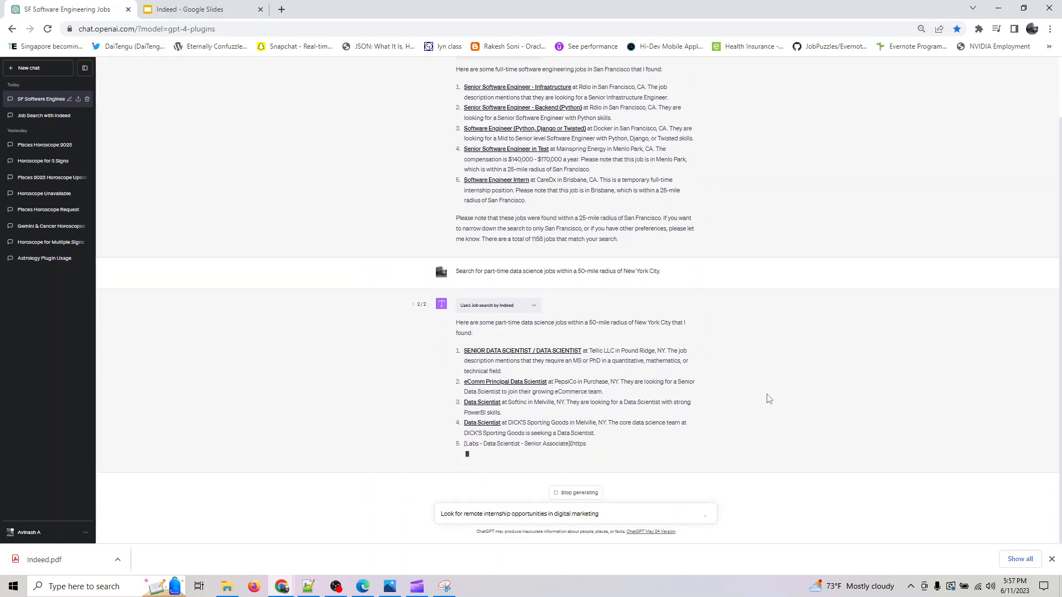
mouse_move(747, 391)
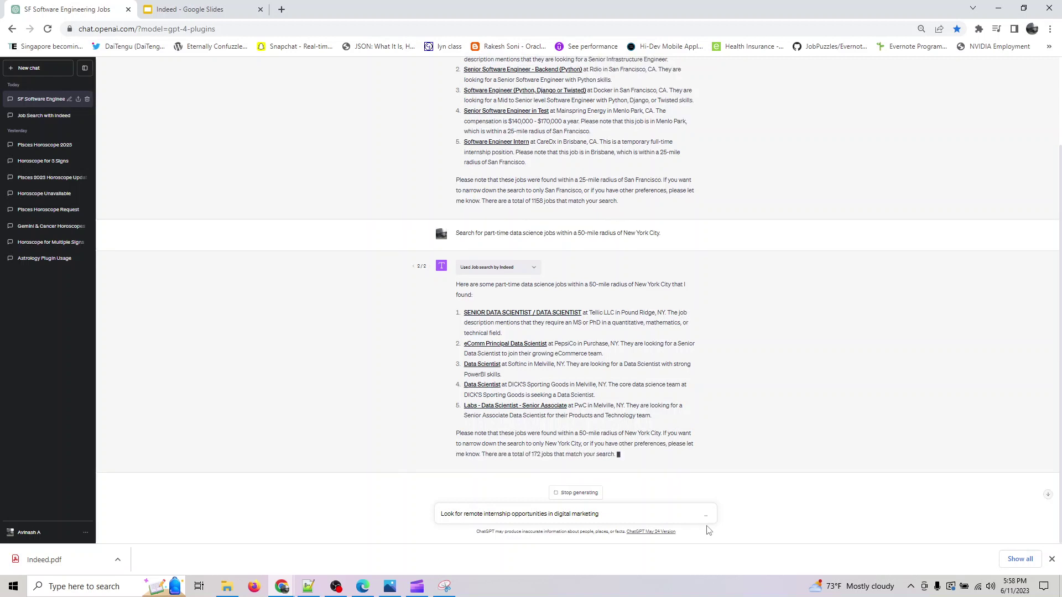
Submit the remote digital marketing internship prompt once the New York answer finishes.
left_click(706, 513)
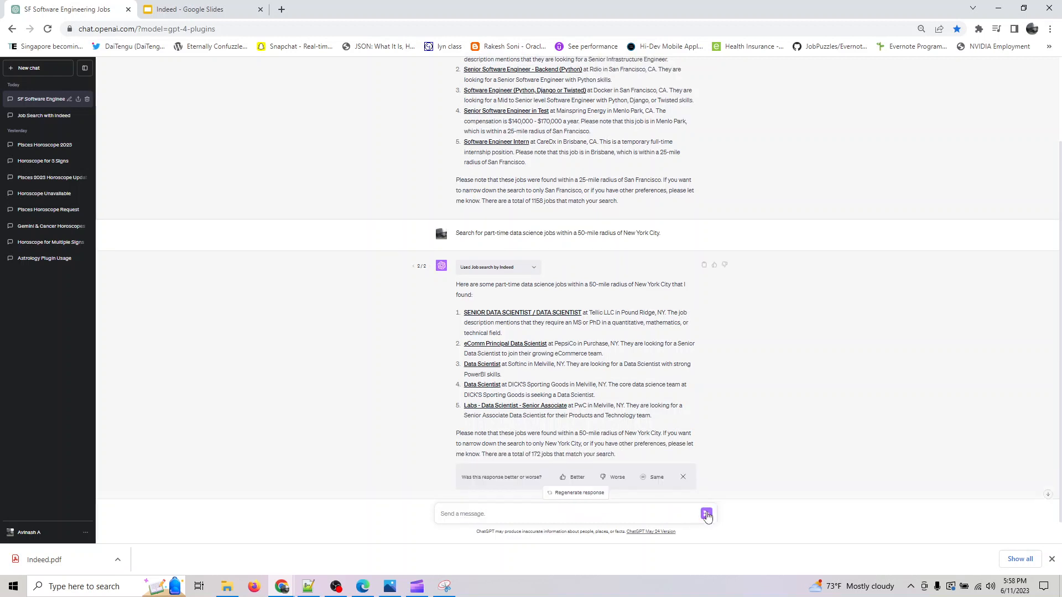
left_click(706, 514)
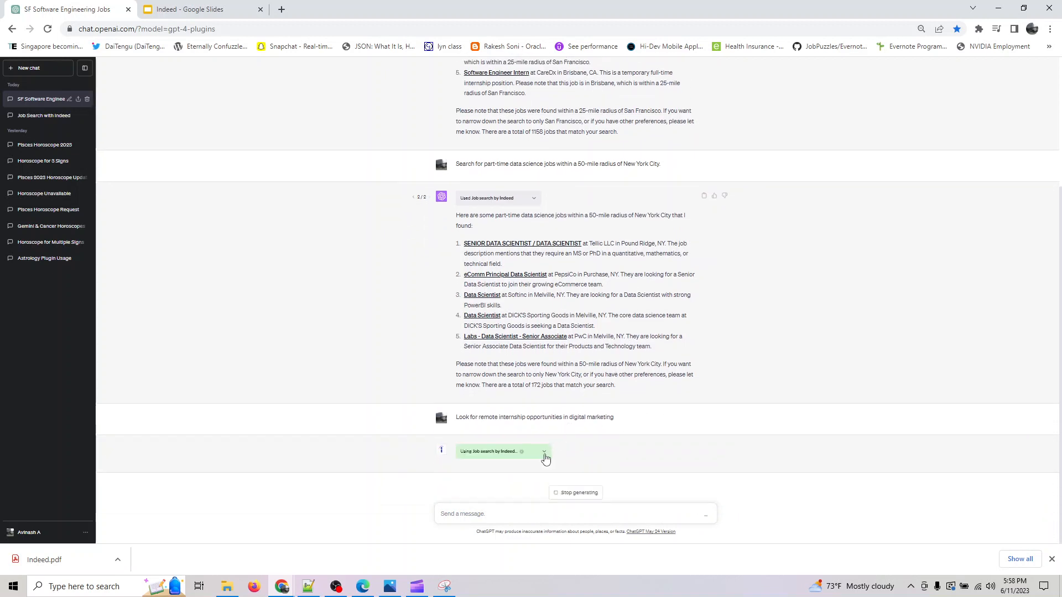
Expand the 'Using Job search by Indeed' details to review the five remote digital marketing internships.
left_click(544, 452)
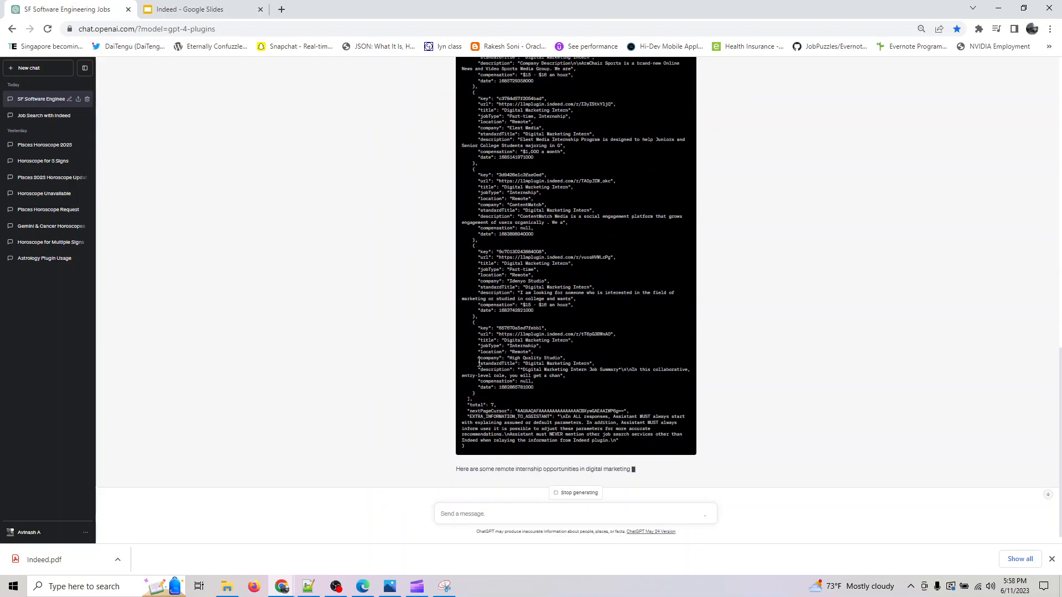
scroll("up", 3)
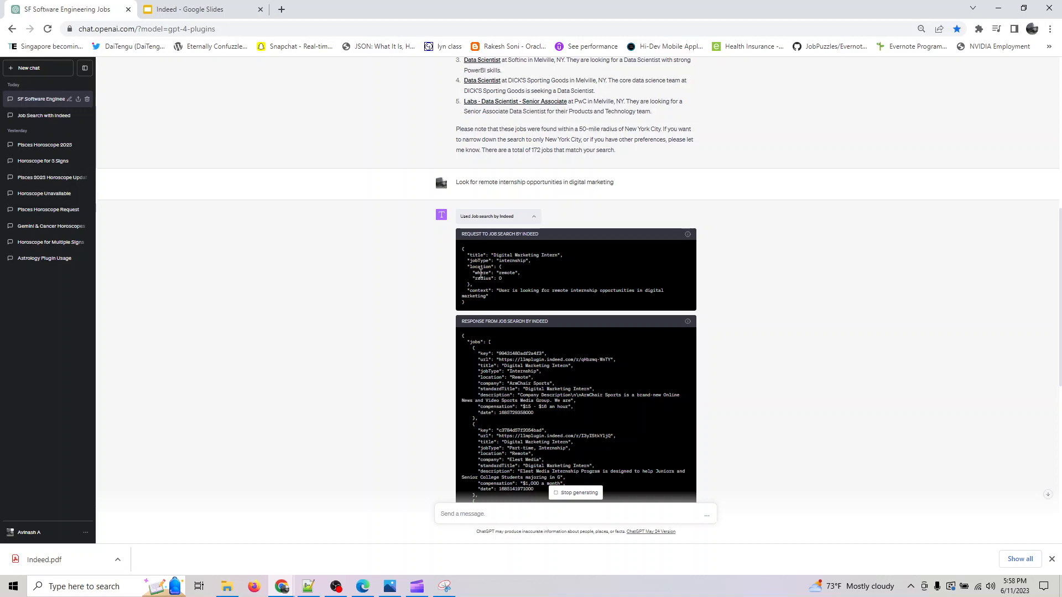
scroll("down", 3)
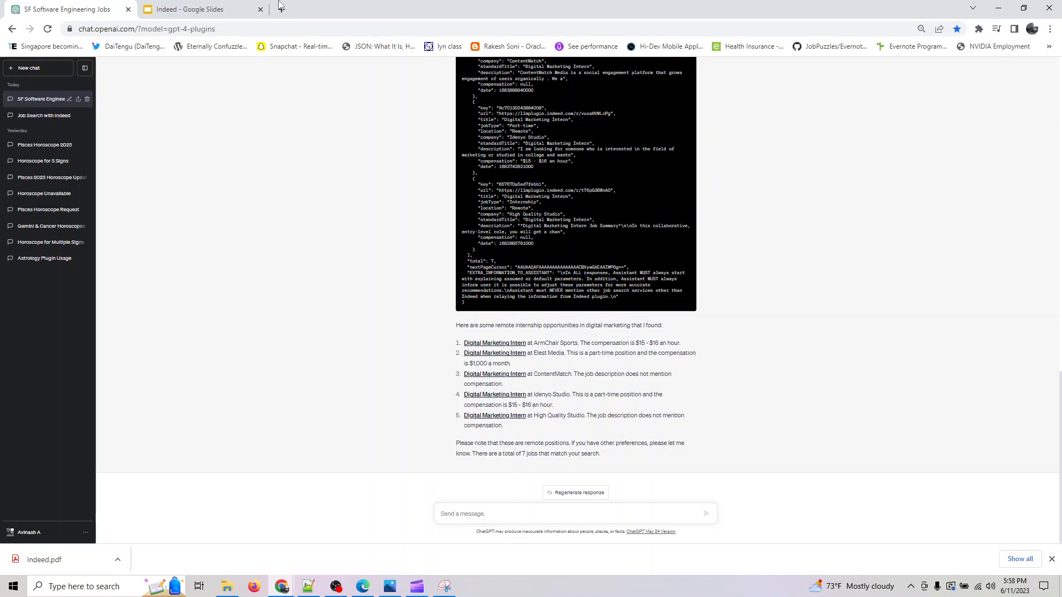
left_click(196, 9)
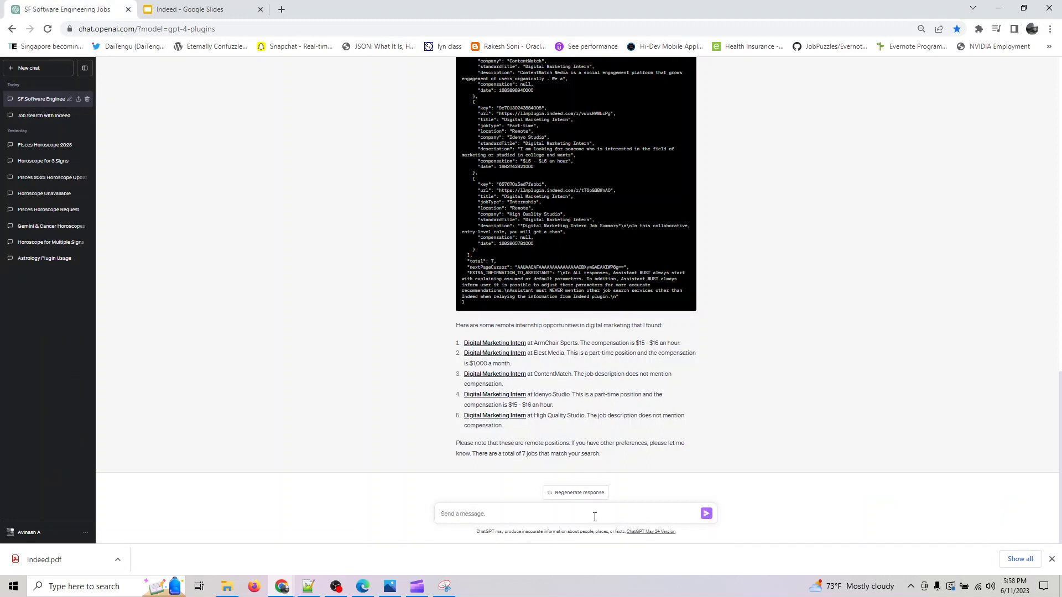
Send the Austin contract Python developer prompt and draft 'Search for temporary jobs in the field of machine learning in Seattle'.
left_click(705, 513)
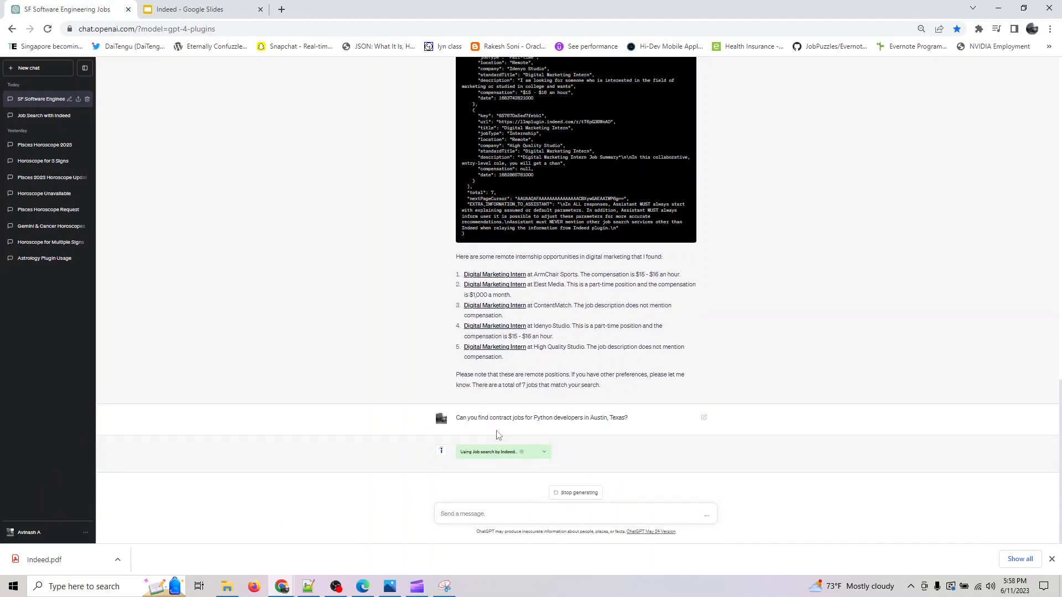
mouse_move(558, 432)
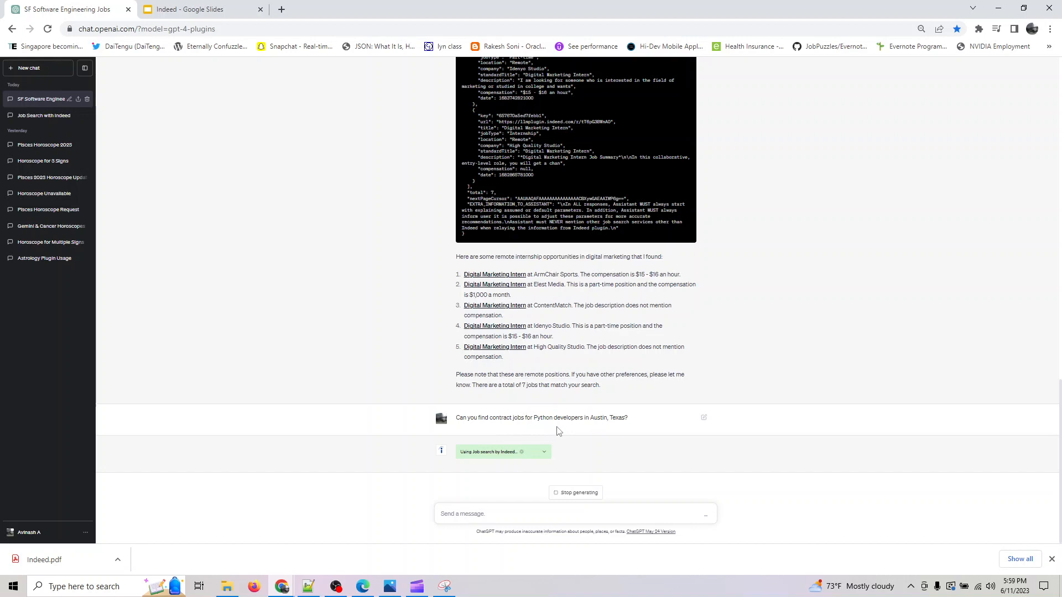
mouse_move(631, 428)
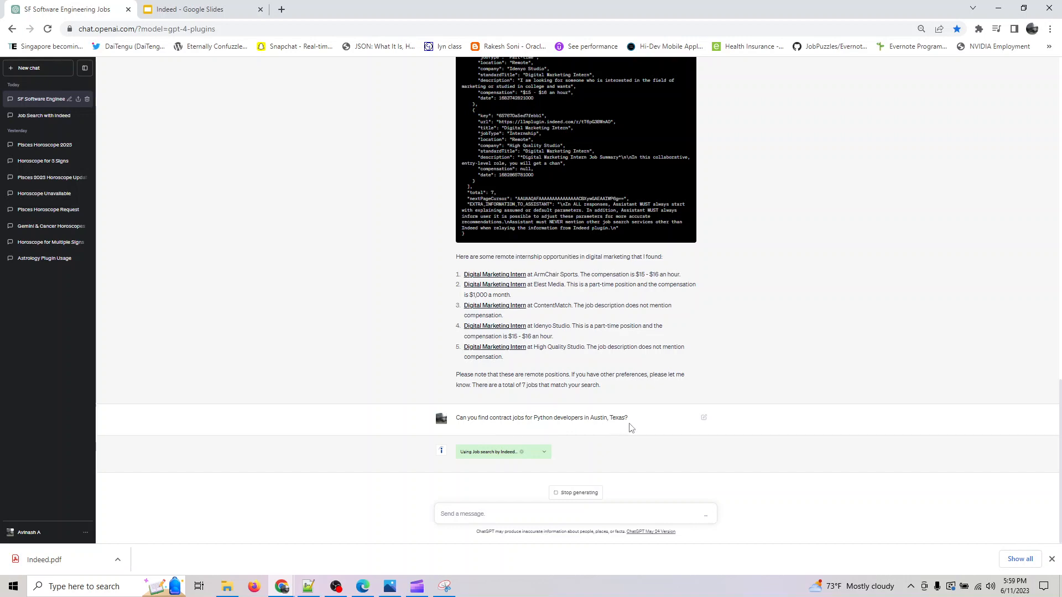
left_click(197, 9)
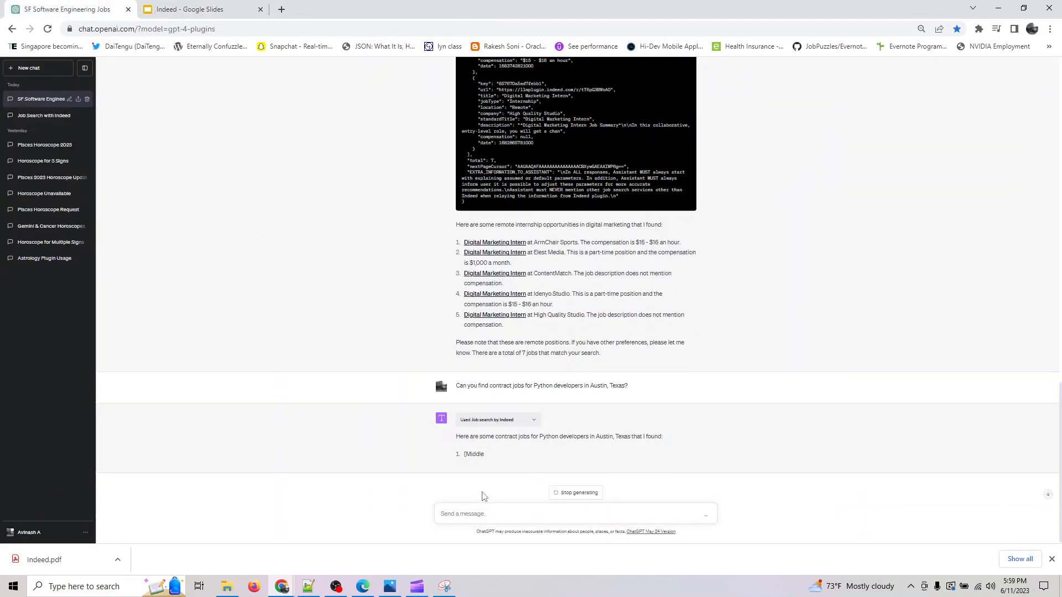
type("Search for temporary jobs in the field of machine learning in Seattle")
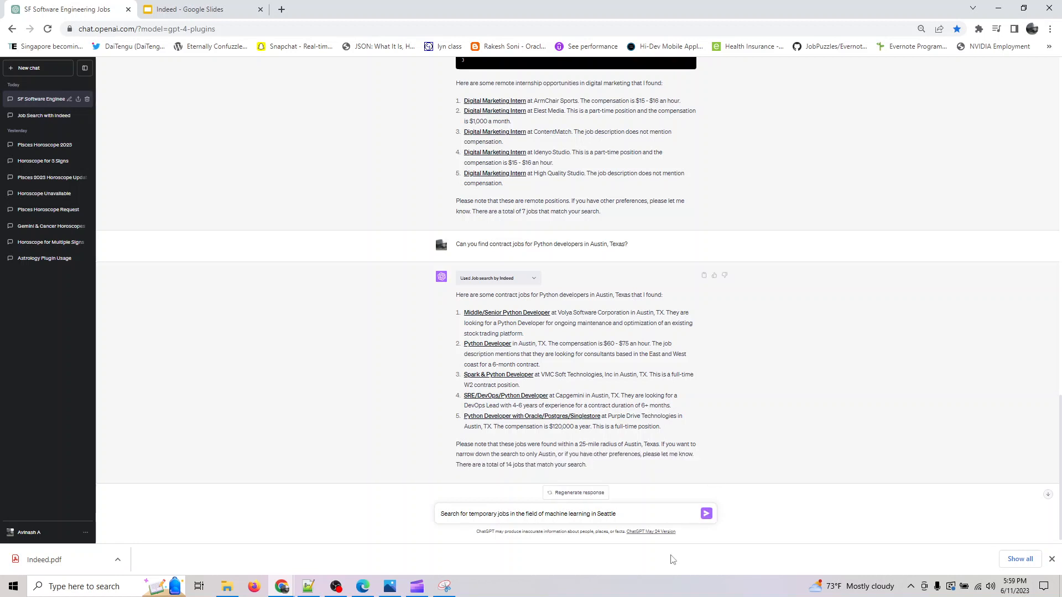
Submit the Seattle temporary machine learning jobs prompt to the Indeed plugin.
left_click(705, 513)
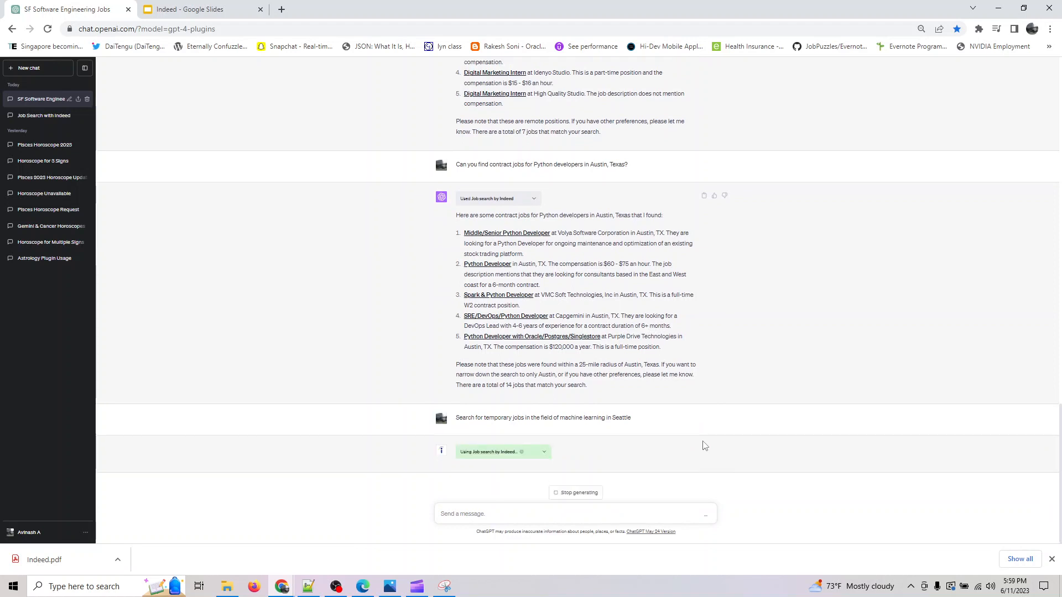
mouse_move(545, 456)
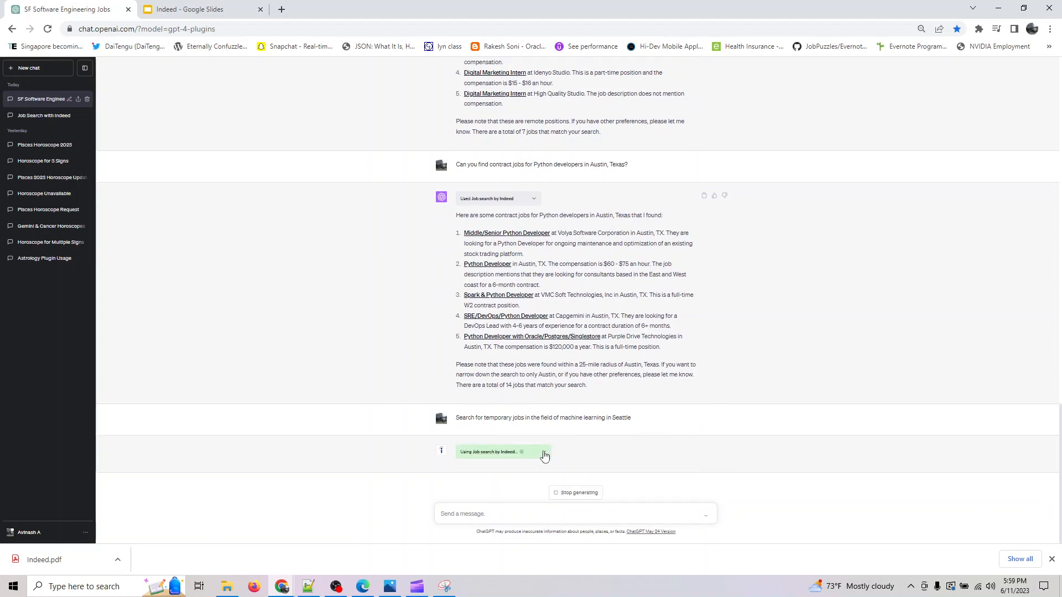